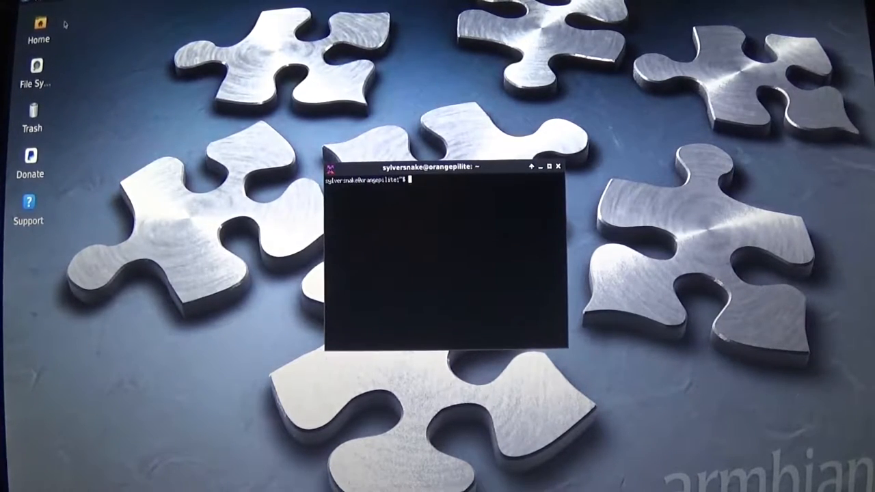
Step: Run 'sudo apt-get install synaptic' in Terminal and supply the administrator password
{"action": "type", "text": "sudo apt-get install synaptic"}
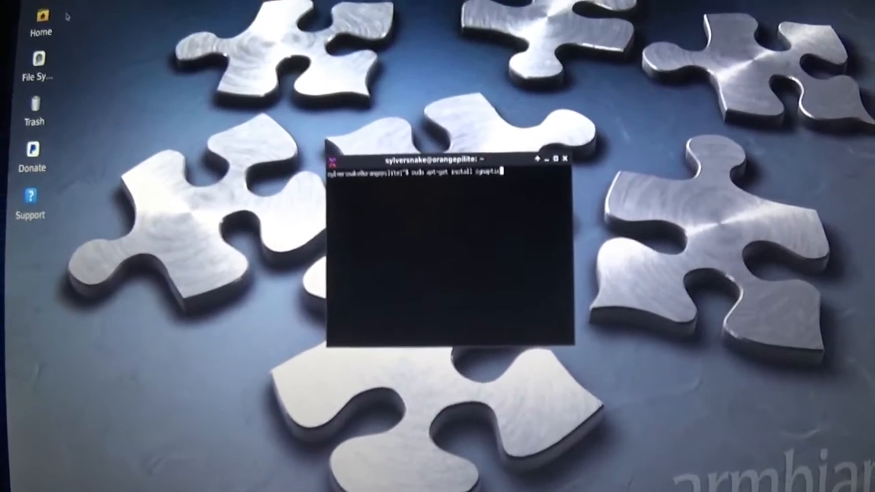
{"action": "key", "text": "Return"}
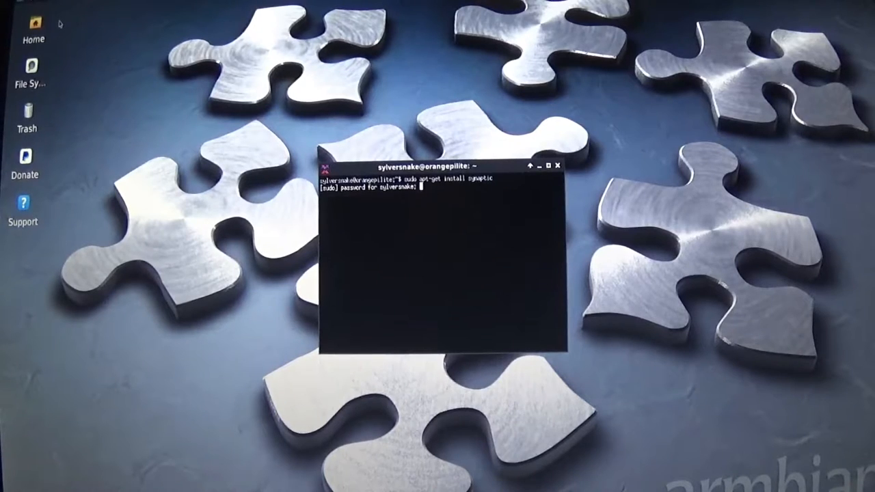
{"action": "key", "text": "Return"}
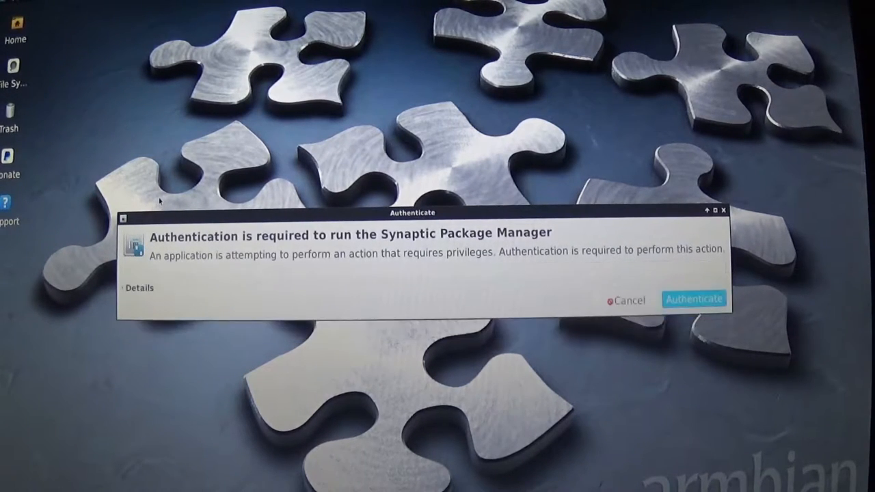
Step: Authenticate so Synaptic's main window opens with the full package list
{"action": "left_click", "coordinate": [695, 298]}
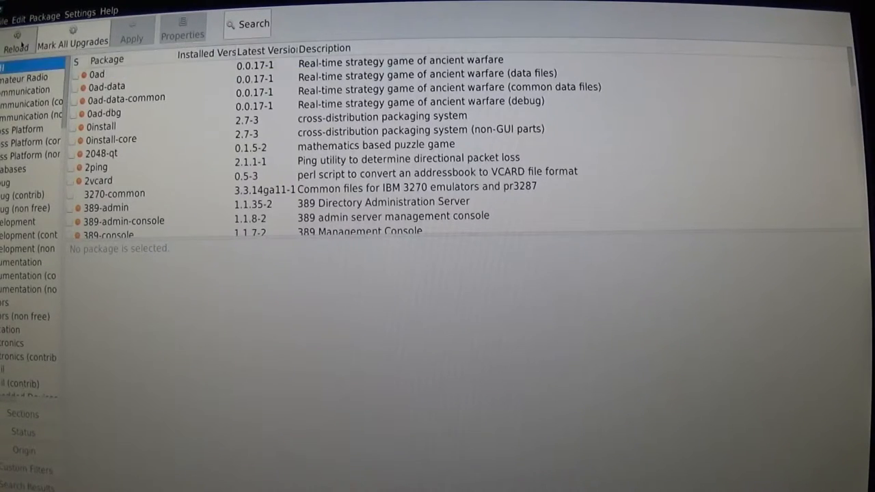
Step: Reload the package information and wait for the download dialog to finish
{"action": "left_click", "coordinate": [16, 34]}
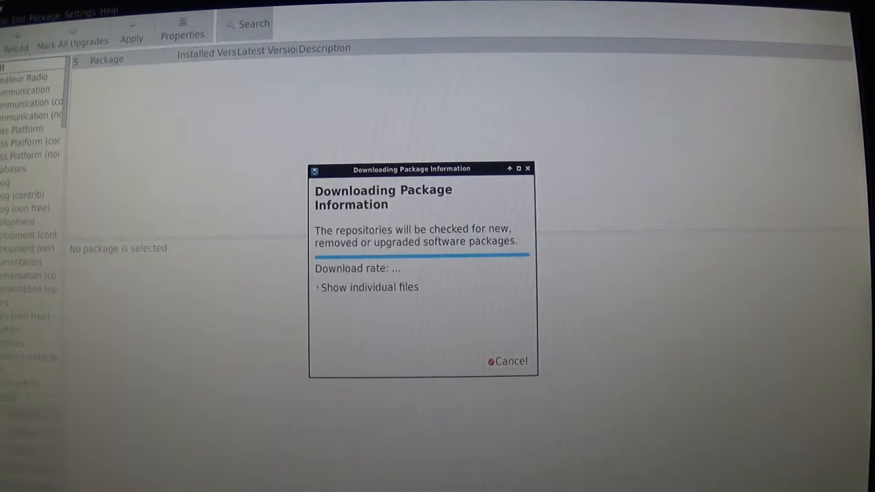
{"action": "left_click", "coordinate": [509, 361]}
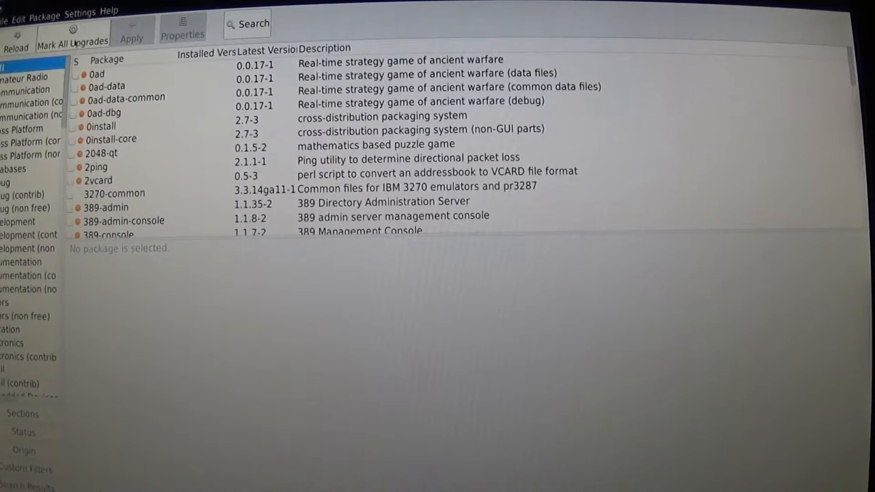
{"action": "mouse_move", "coordinate": [71, 38]}
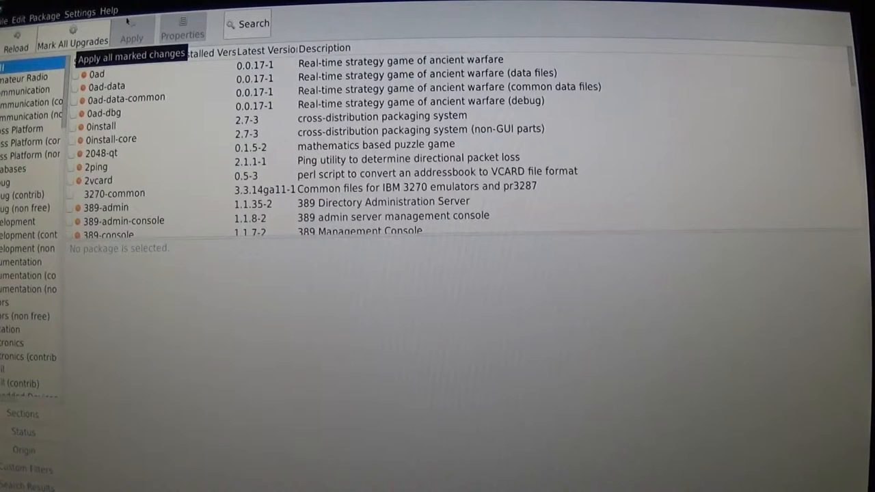
{"action": "mouse_move", "coordinate": [144, 41]}
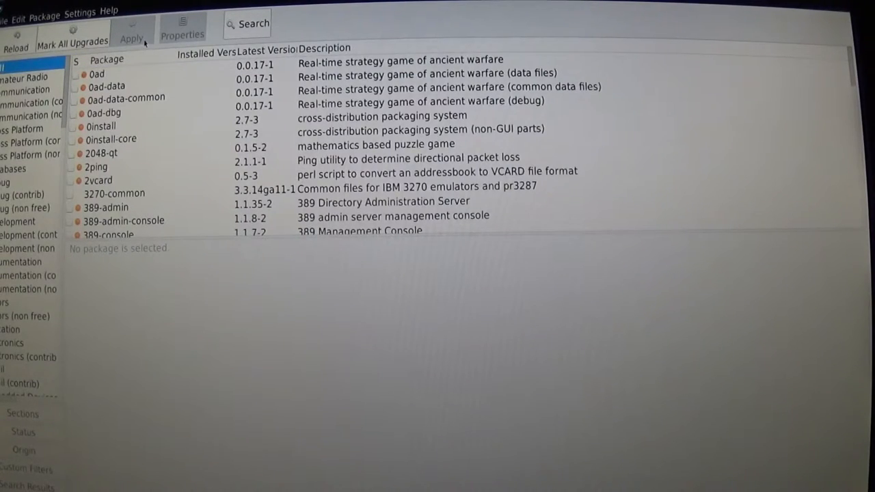
{"action": "mouse_move", "coordinate": [131, 38]}
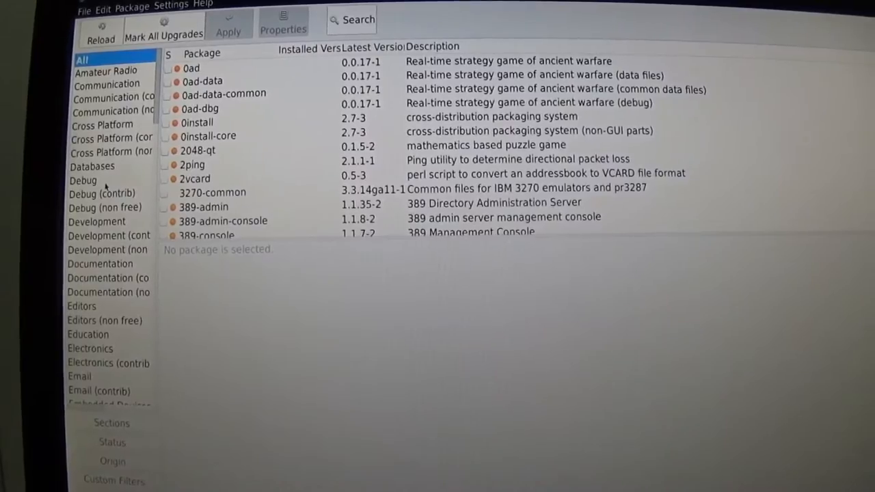
{"action": "scroll", "scroll_direction": "down", "scroll_amount": 3}
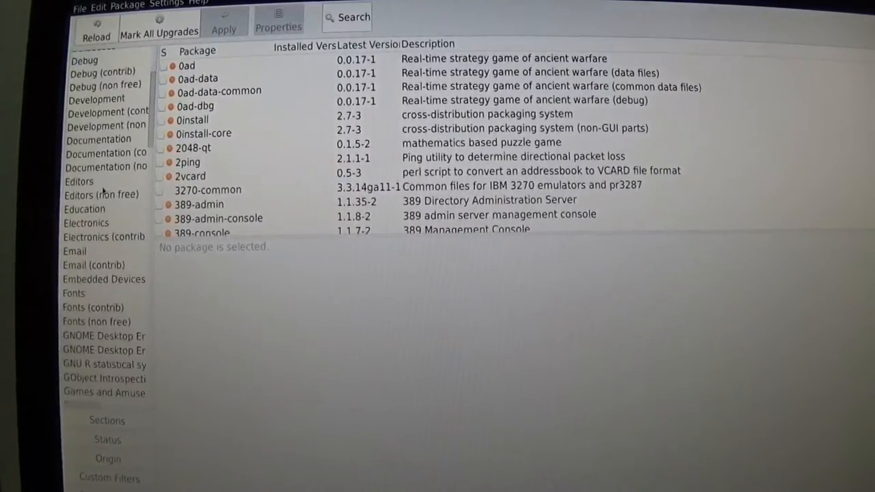
{"action": "scroll", "scroll_direction": "down", "scroll_amount": 3}
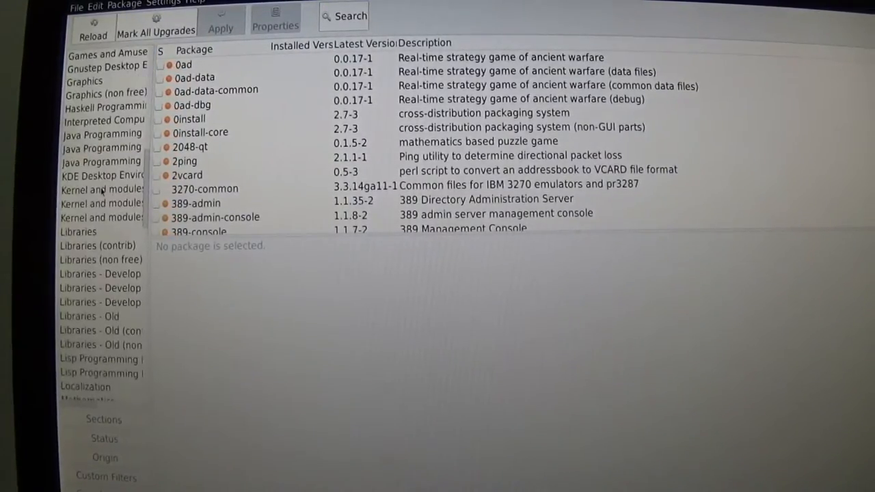
{"action": "scroll", "scroll_direction": "down", "scroll_amount": 3}
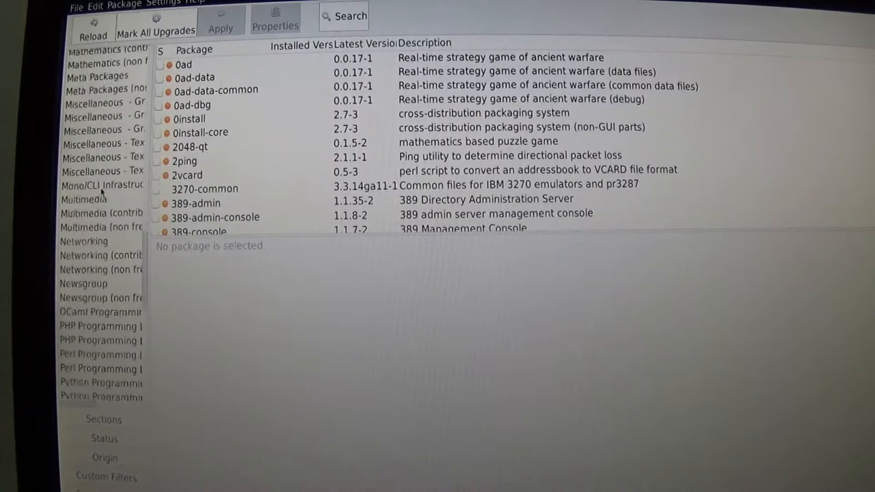
{"action": "scroll", "scroll_direction": "down", "scroll_amount": 3}
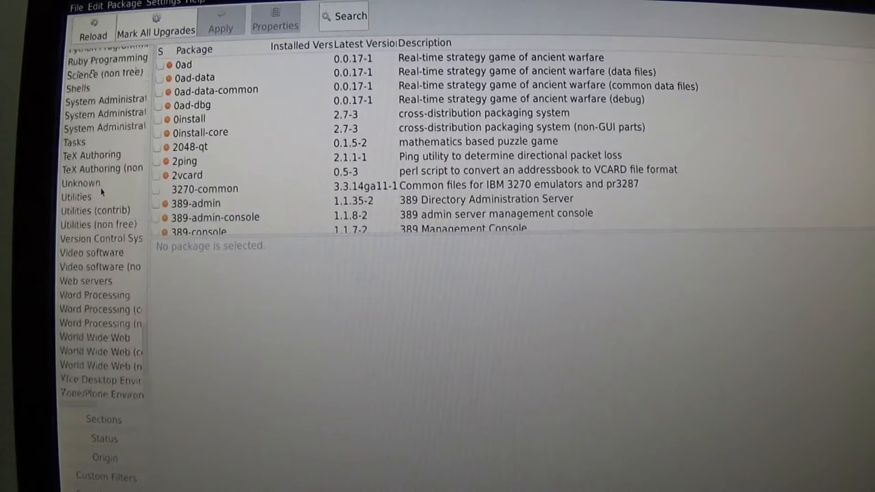
{"action": "scroll", "scroll_direction": "up", "scroll_amount": 3}
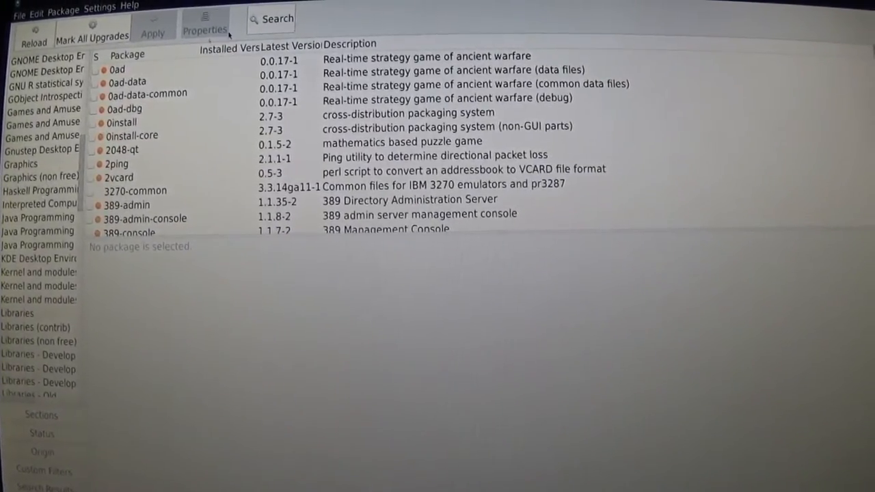
Step: Search Synaptic for 'kodi' to list the Kodi media centre packages
{"action": "left_click", "coordinate": [271, 19]}
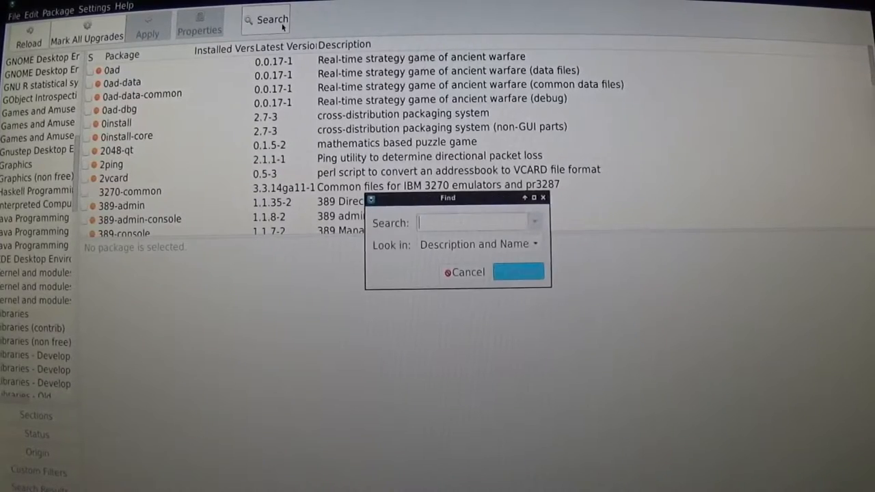
{"action": "type", "text": "ko"}
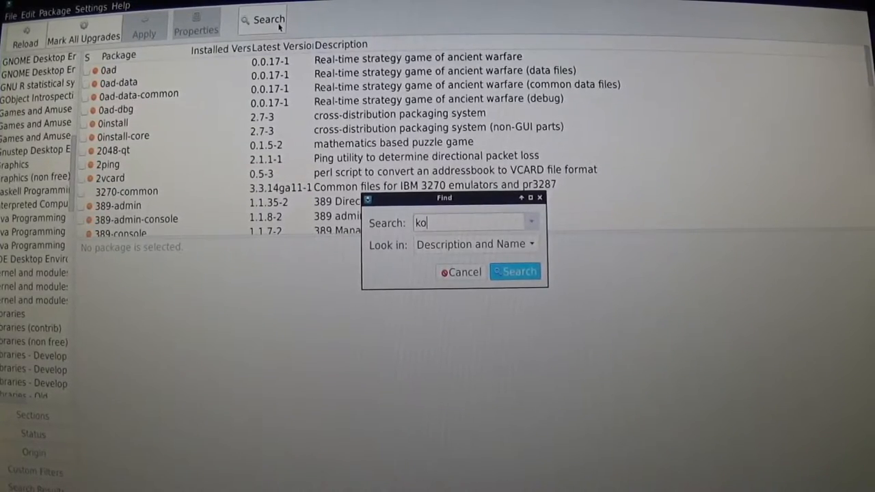
{"action": "type", "text": "di"}
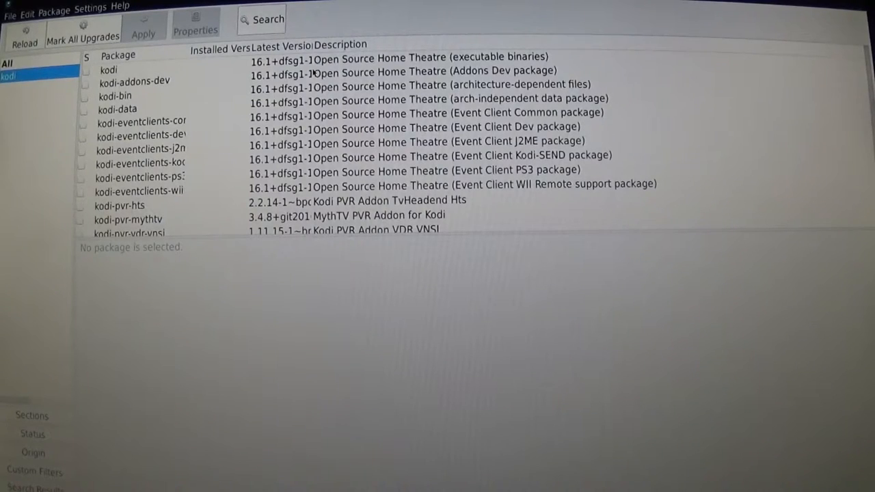
{"action": "mouse_move", "coordinate": [200, 128]}
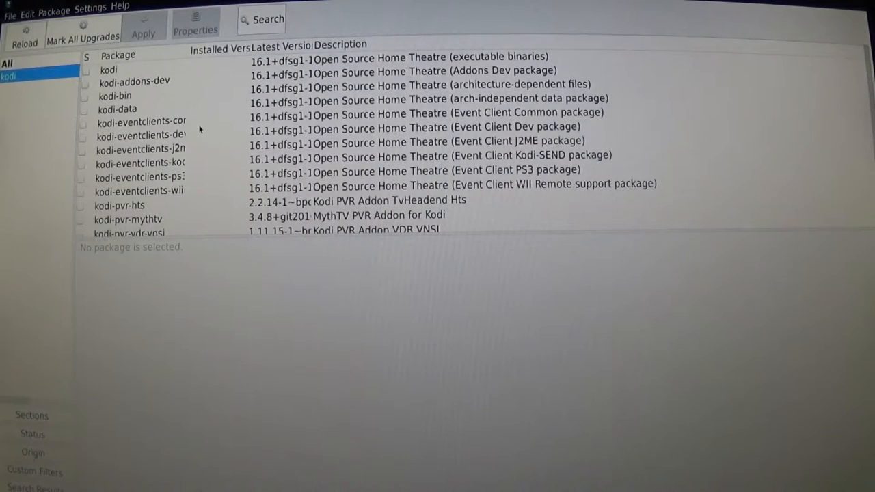
{"action": "mouse_move", "coordinate": [115, 95]}
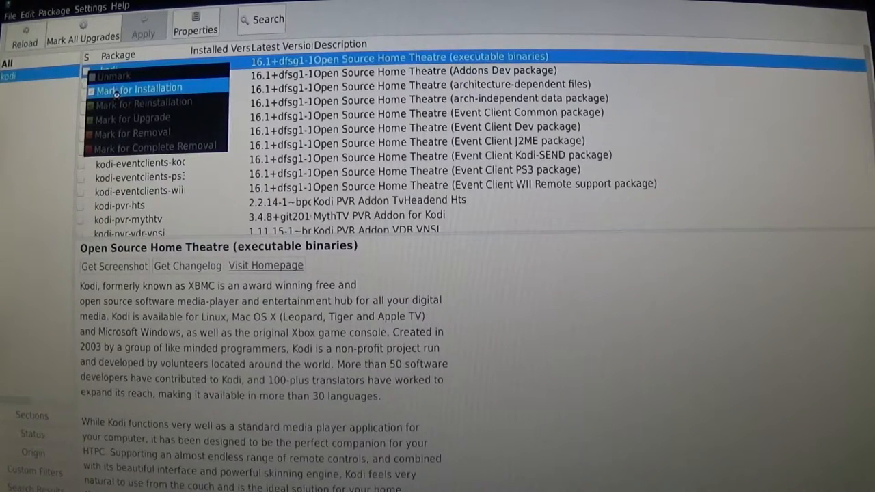
Step: Mark kodi for installation and accept kodi-bin and kodi-data as required dependencies
{"action": "left_click", "coordinate": [140, 88]}
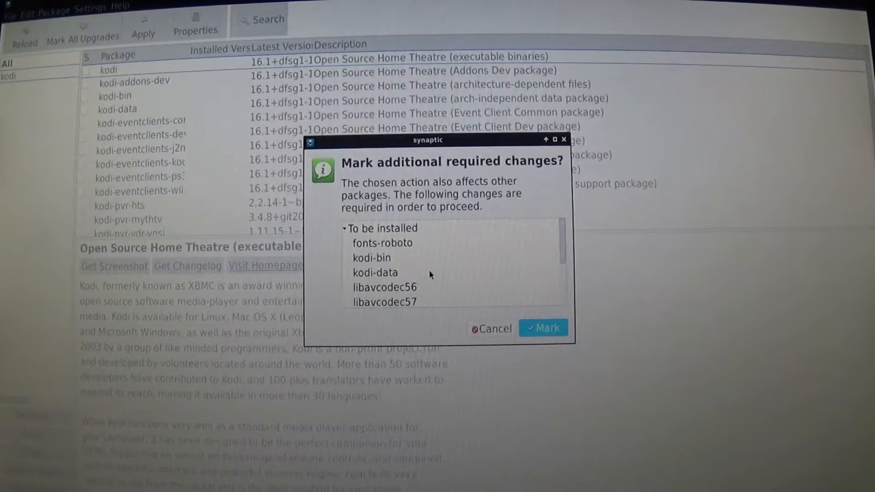
{"action": "scroll", "scroll_direction": "down", "scroll_amount": 3}
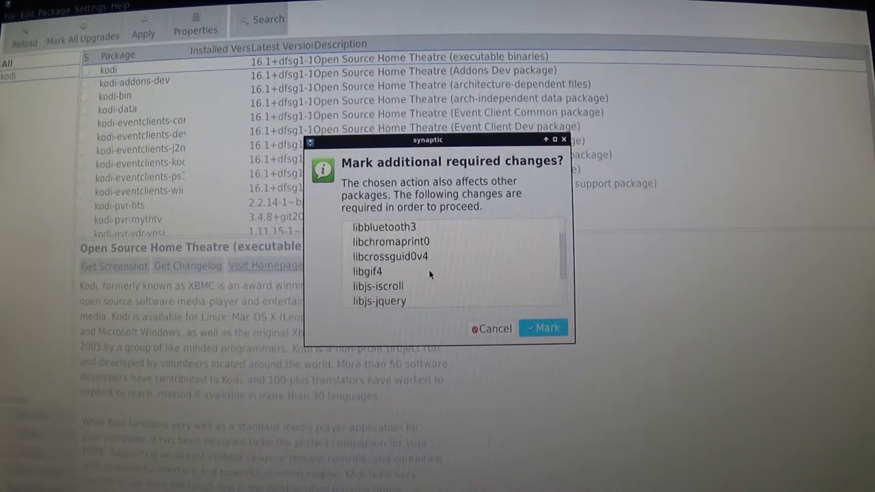
{"action": "scroll", "scroll_direction": "up", "scroll_amount": 3}
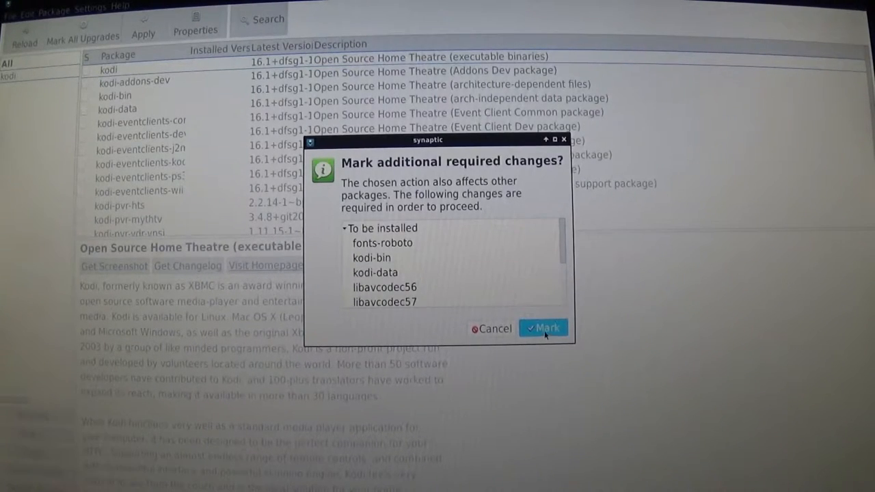
{"action": "left_click", "coordinate": [545, 328]}
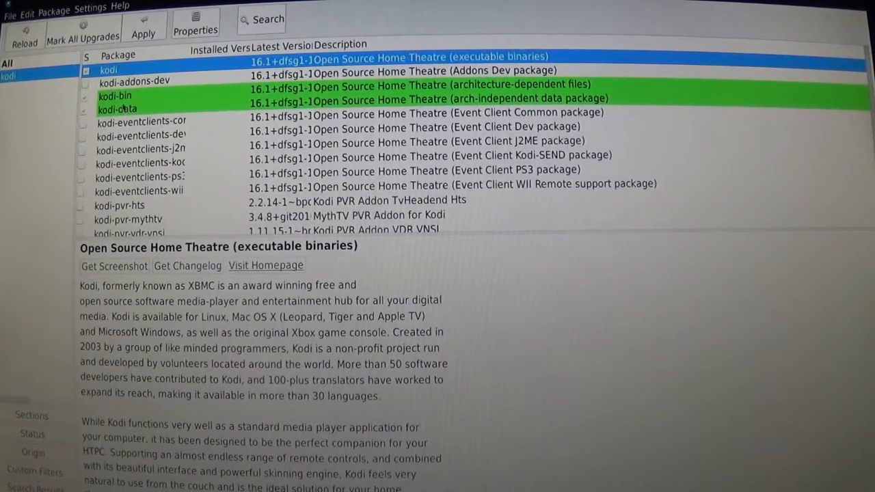
{"action": "mouse_move", "coordinate": [280, 148]}
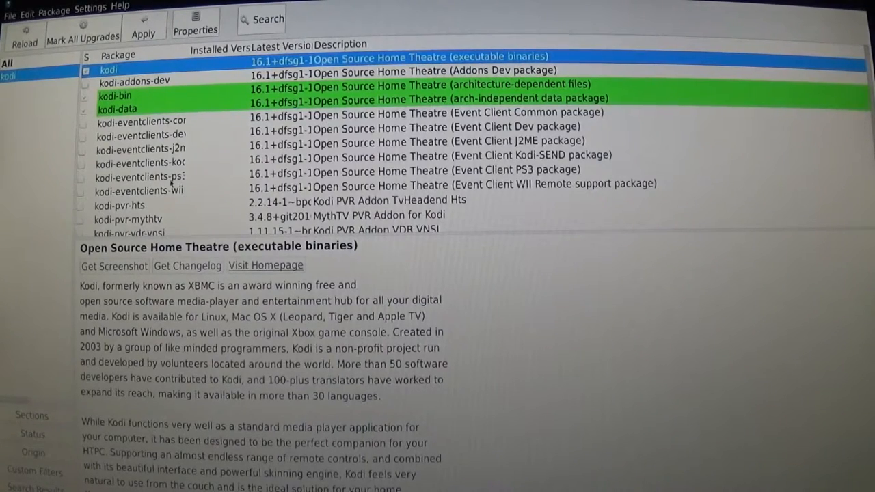
{"action": "mouse_move", "coordinate": [134, 206]}
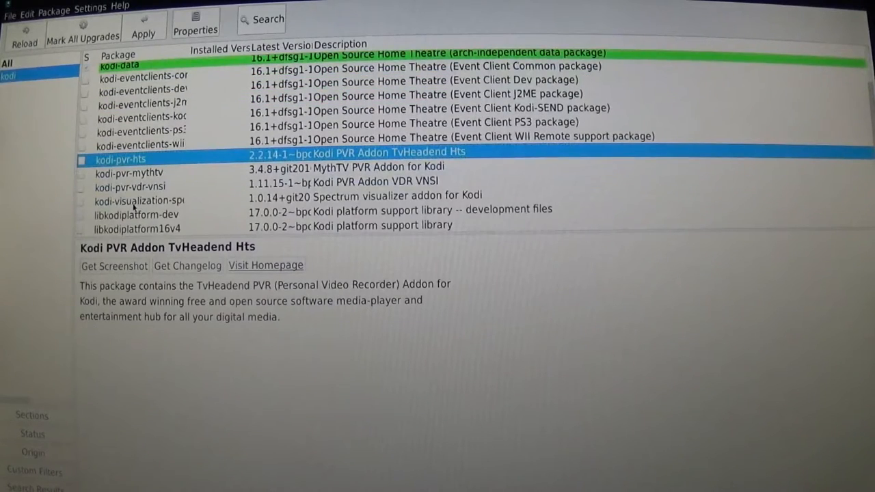
{"action": "scroll", "scroll_direction": "up", "scroll_amount": 3}
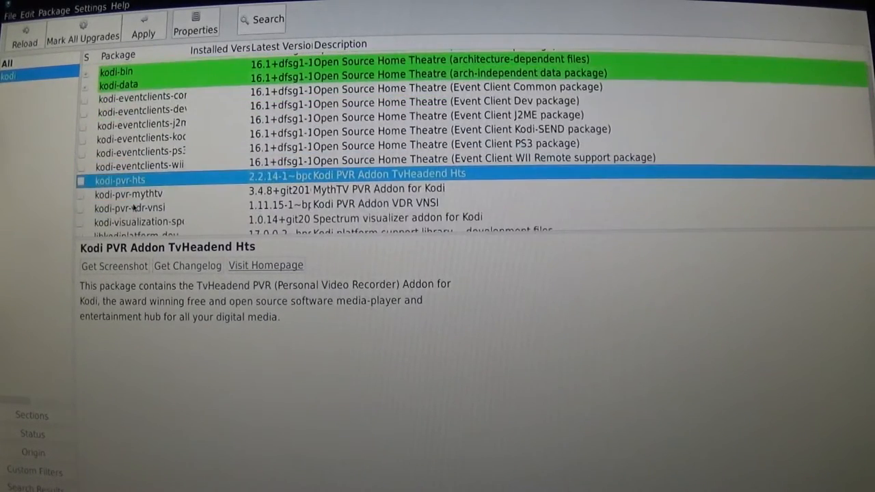
{"action": "scroll", "scroll_direction": "up", "scroll_amount": 3}
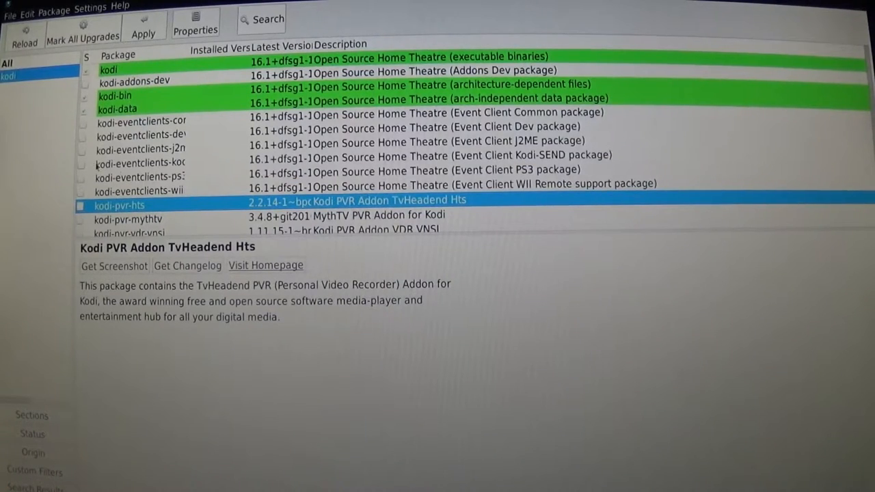
{"action": "mouse_move", "coordinate": [142, 27]}
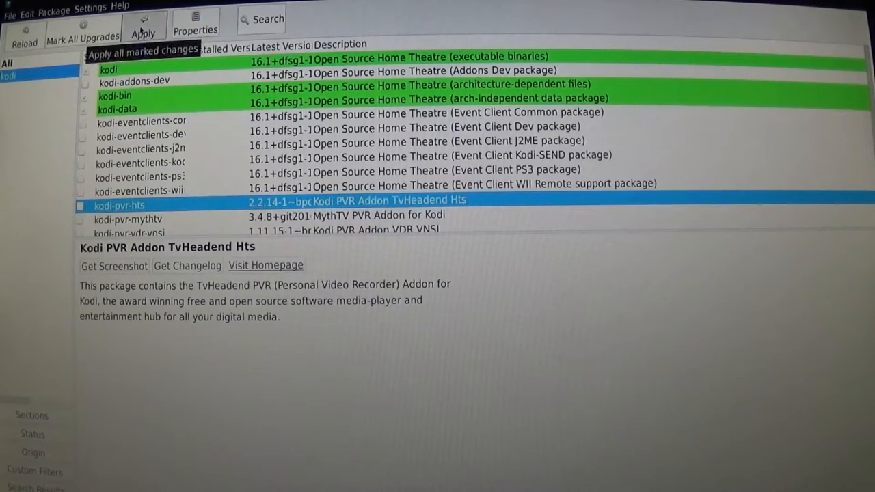
Step: Apply the marked changes and confirm the summary, installing the 38 new packages
{"action": "left_click", "coordinate": [144, 27]}
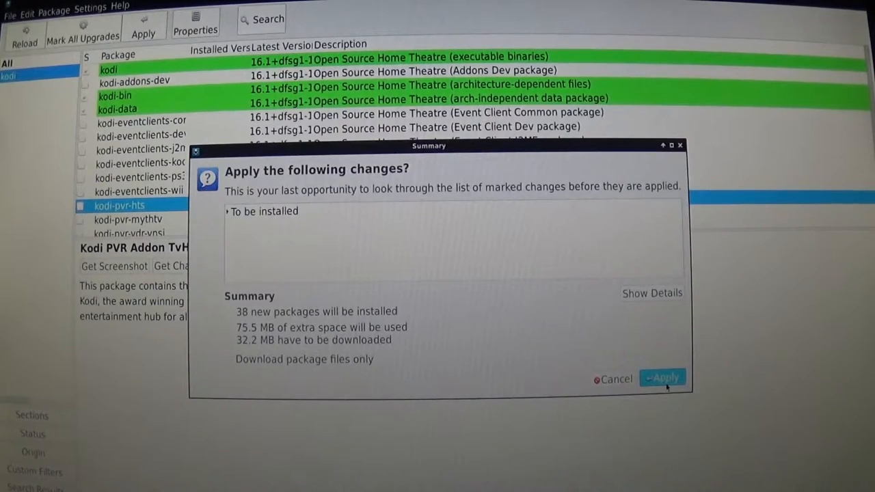
{"action": "left_click", "coordinate": [662, 377]}
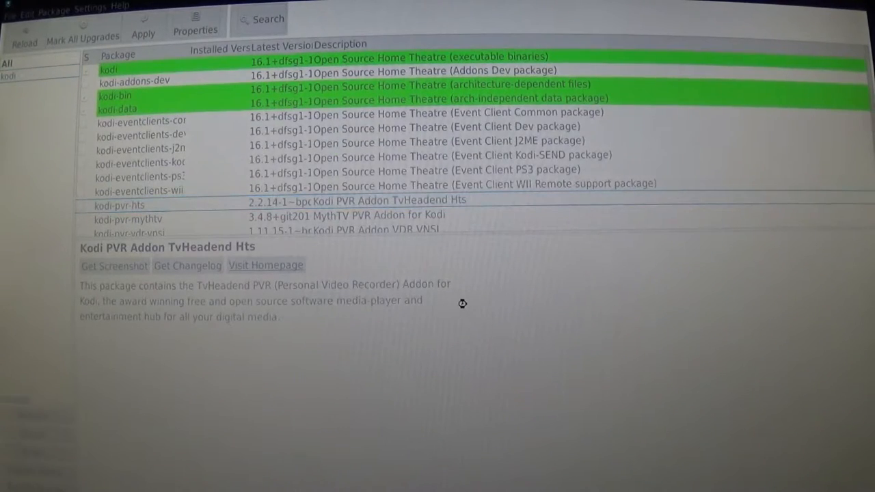
{"action": "left_click", "coordinate": [142, 26]}
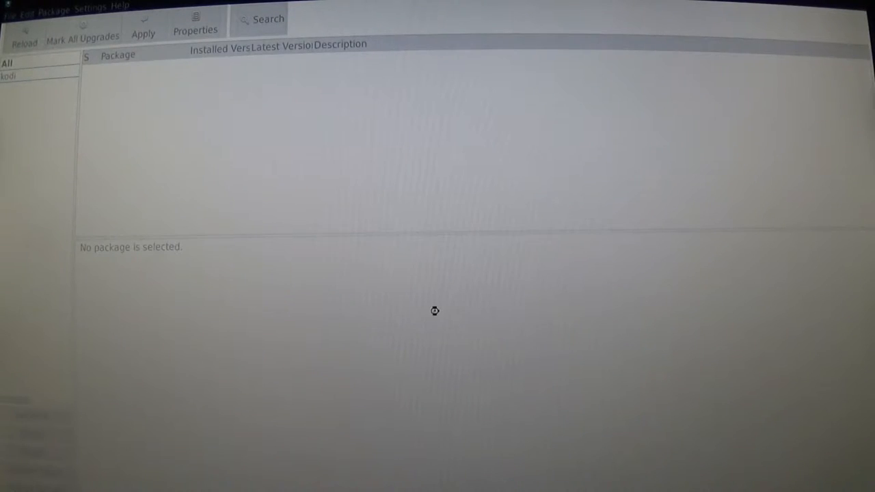
{"action": "left_click", "coordinate": [142, 25]}
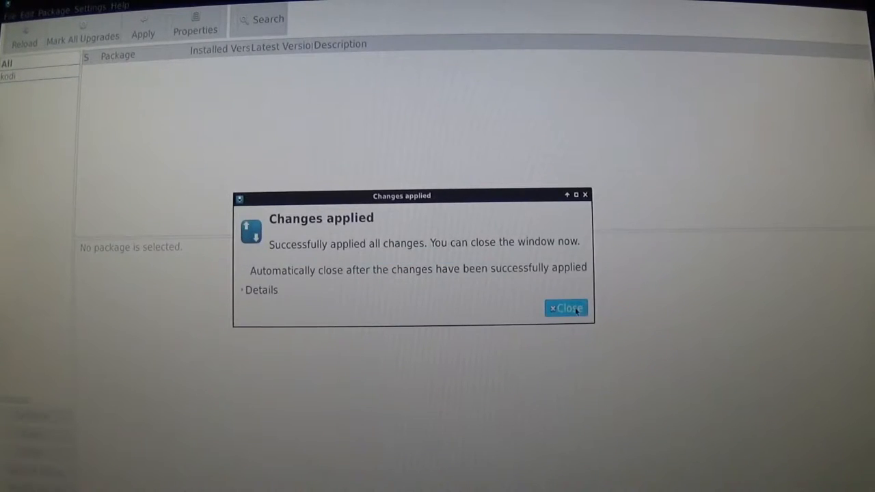
Step: Close the changes-applied notice and launch Kodi to its home menu
{"action": "left_click", "coordinate": [566, 309]}
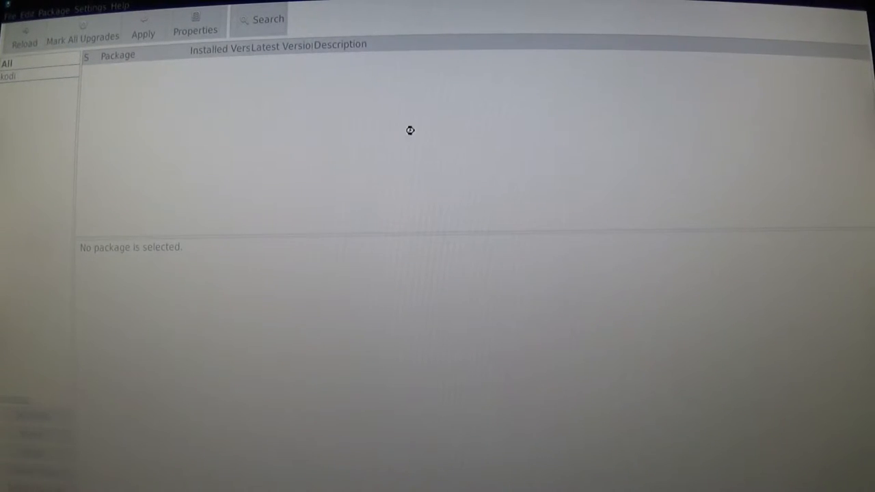
{"action": "left_click", "coordinate": [11, 76]}
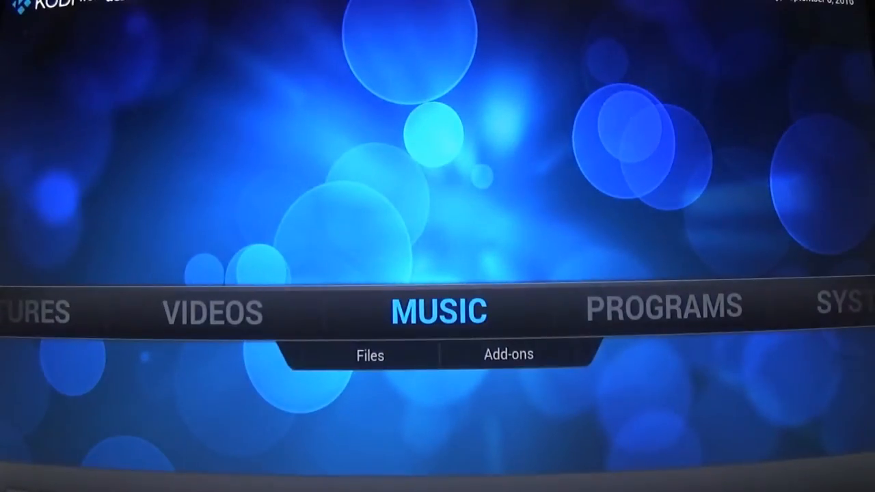
{"action": "scroll", "scroll_direction": "left", "scroll_amount": 3}
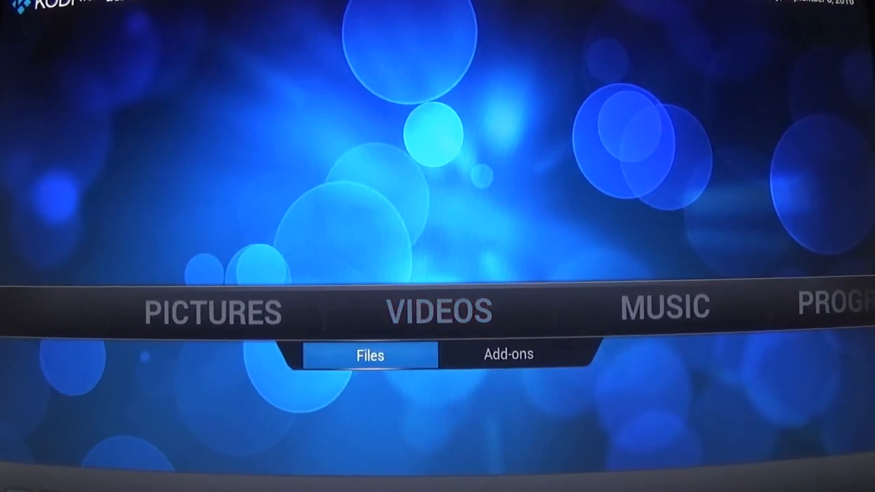
Step: Enter Videos > Files and dismiss the first-run help dialog
{"action": "left_click", "coordinate": [369, 356]}
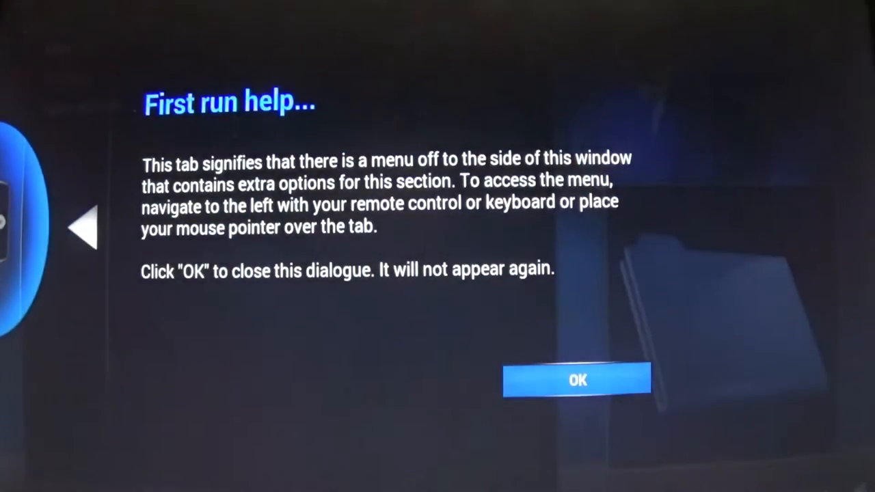
{"action": "left_click", "coordinate": [577, 380]}
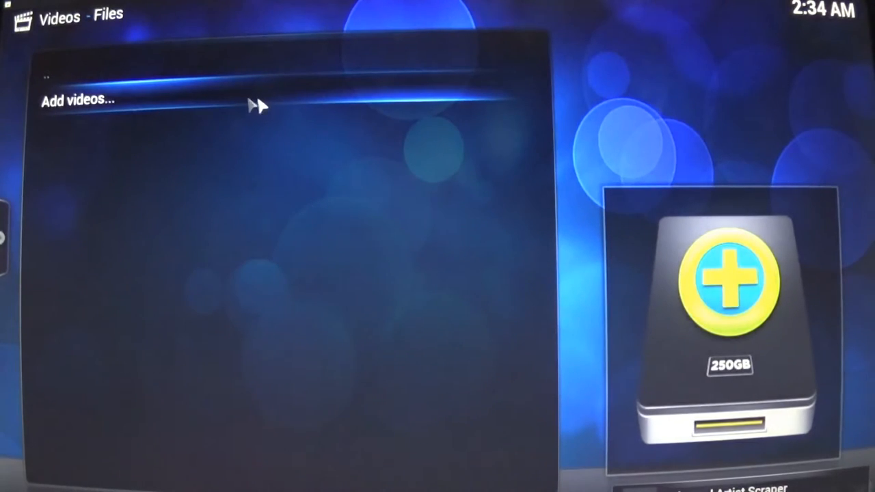
Step: Start adding a video source and browse into a networked computer's shares
{"action": "left_click", "coordinate": [77, 100]}
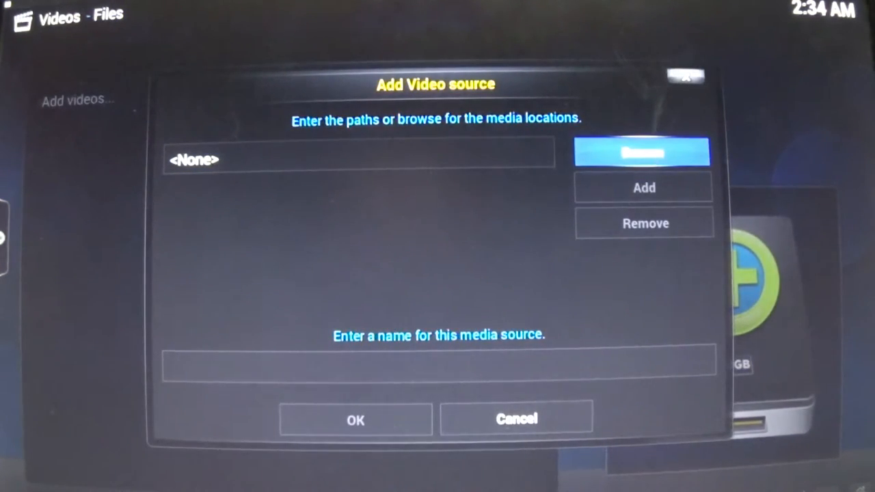
{"action": "left_click", "coordinate": [643, 152]}
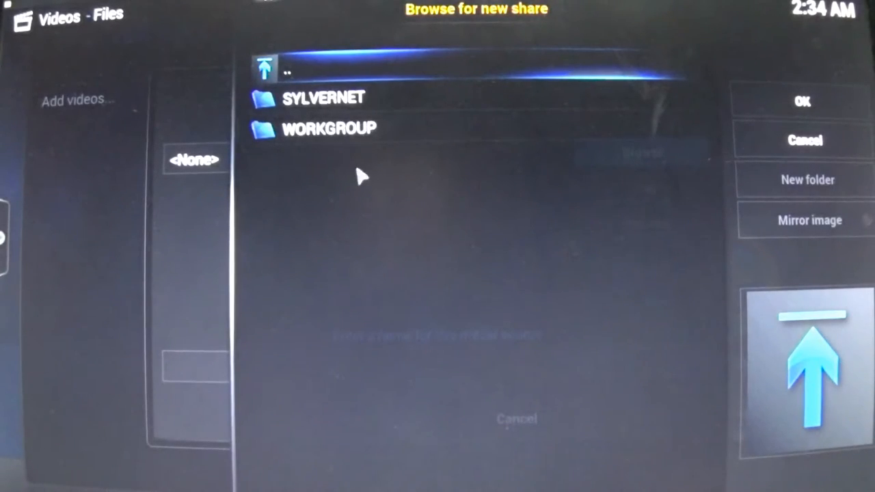
{"action": "left_click", "coordinate": [322, 99]}
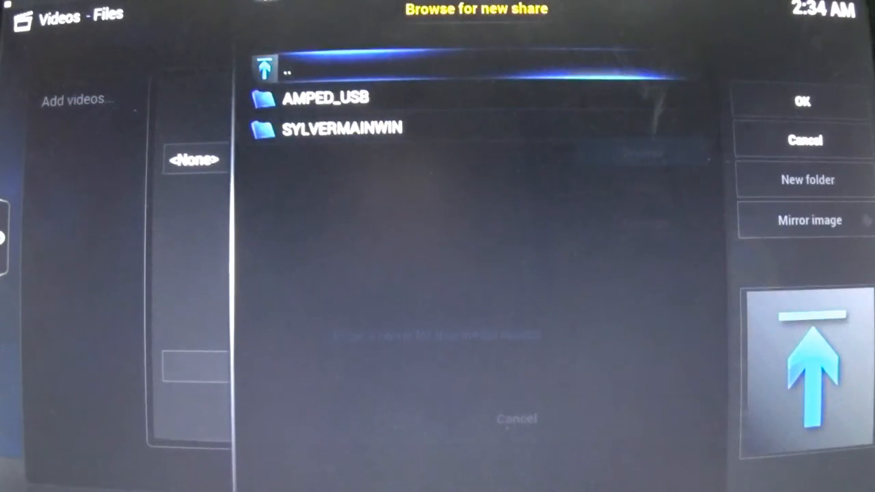
{"action": "left_click", "coordinate": [342, 128]}
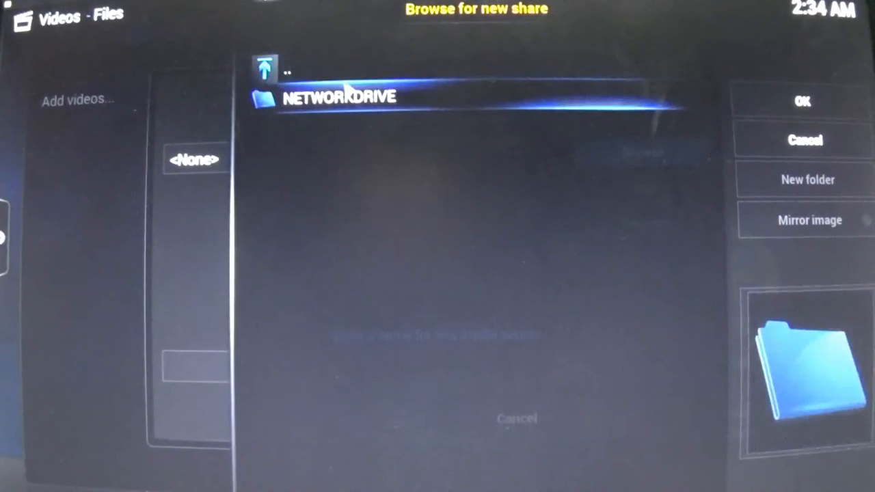
Step: Back out of the share browser without adding a source and return to the home screen
{"action": "left_click", "coordinate": [274, 71]}
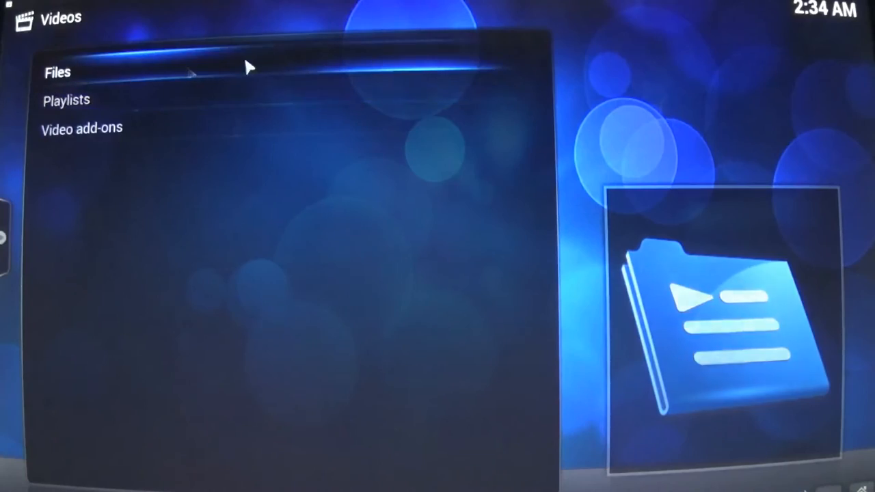
{"action": "left_click", "coordinate": [81, 129]}
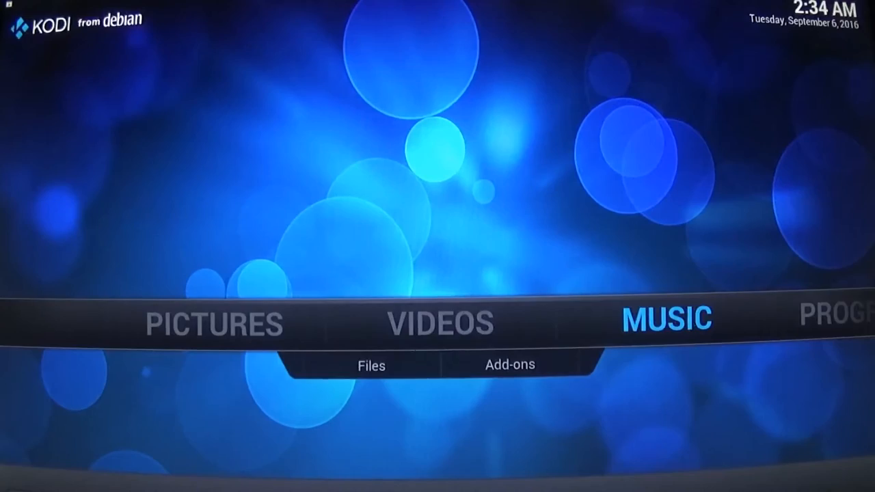
Step: Move the home menu bar to System so its Settings submenu shows
{"action": "left_click", "coordinate": [666, 318]}
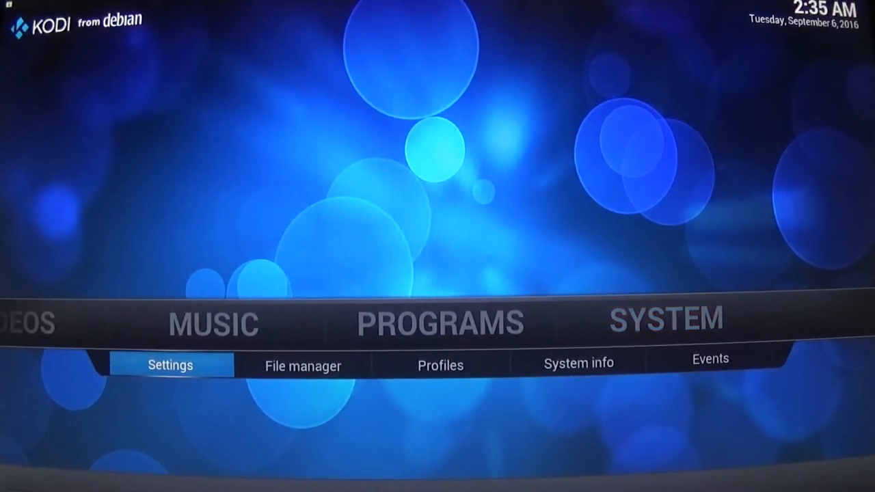
Step: Browse Kodi's System settings audio output page, dismissing the missing DSP add-on notice
{"action": "left_click", "coordinate": [170, 365]}
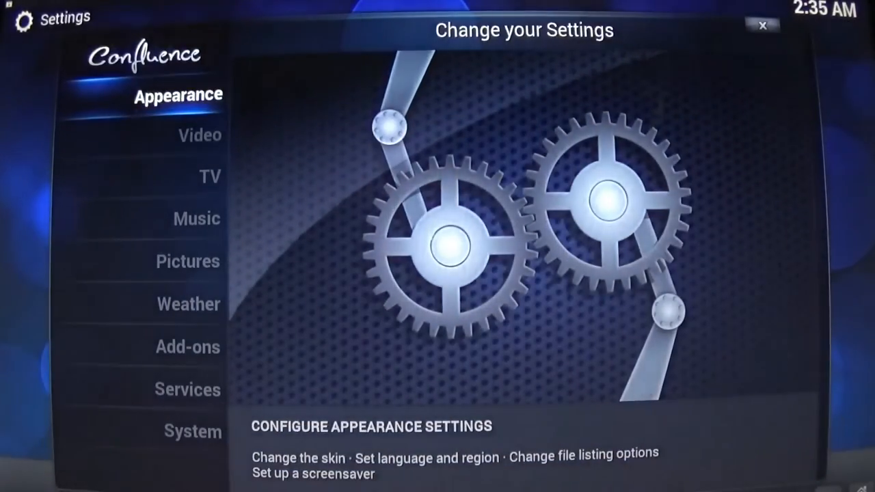
{"action": "left_click", "coordinate": [188, 261]}
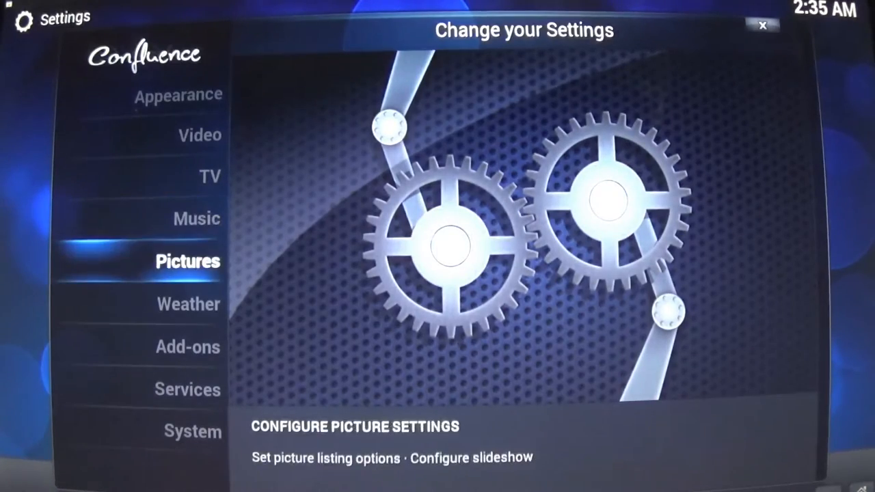
{"action": "left_click", "coordinate": [191, 432]}
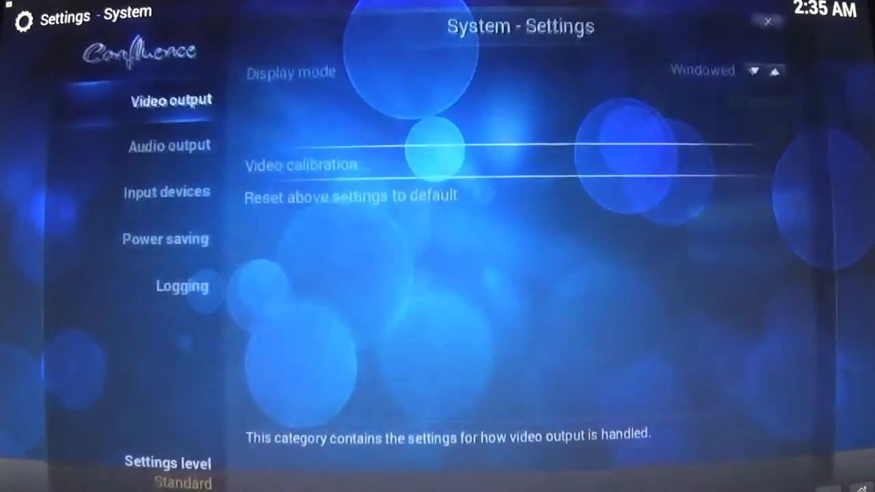
{"action": "left_click", "coordinate": [174, 148]}
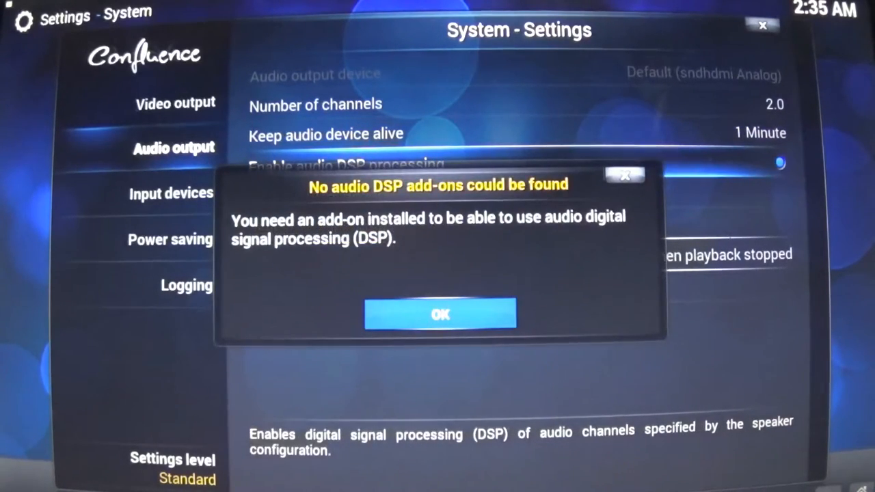
{"action": "left_click", "coordinate": [441, 314]}
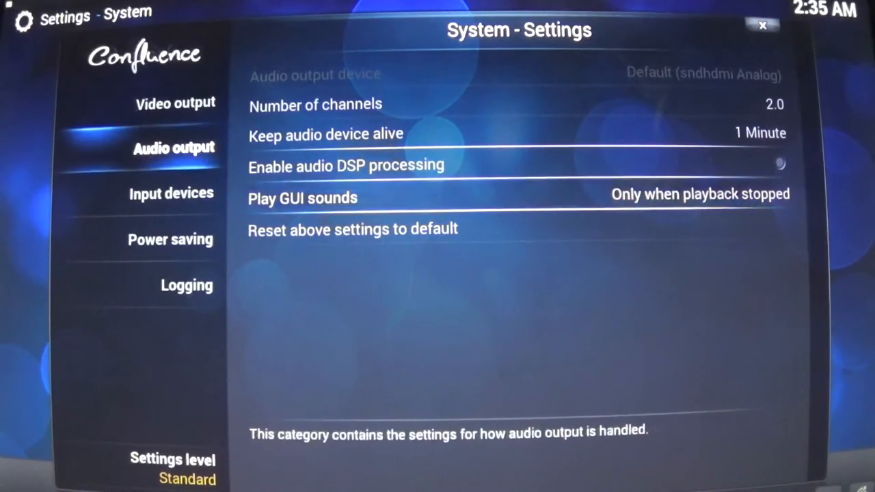
Step: Look through the video output and Services settings pages, then return to the home screen
{"action": "left_click", "coordinate": [175, 103]}
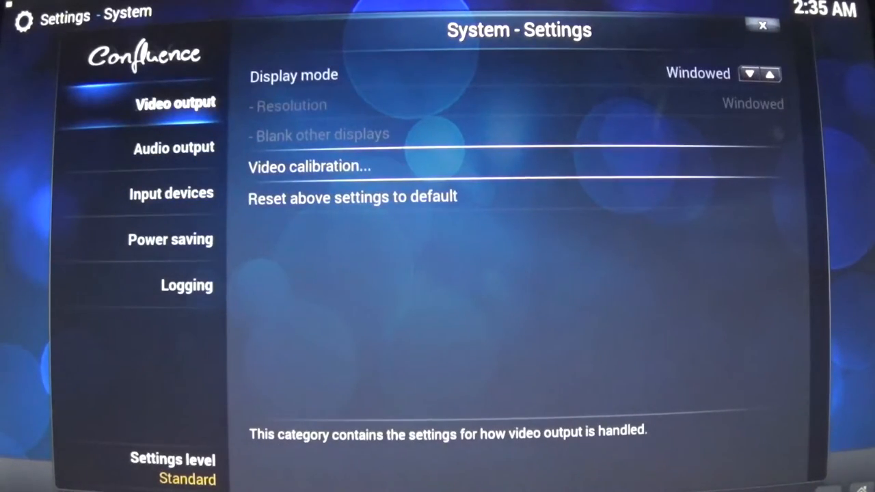
{"action": "left_click", "coordinate": [174, 148]}
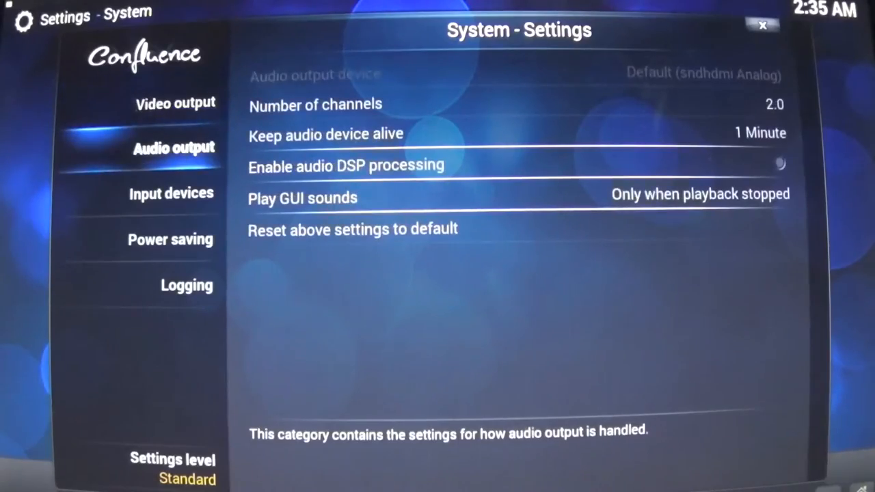
{"action": "left_click", "coordinate": [186, 286]}
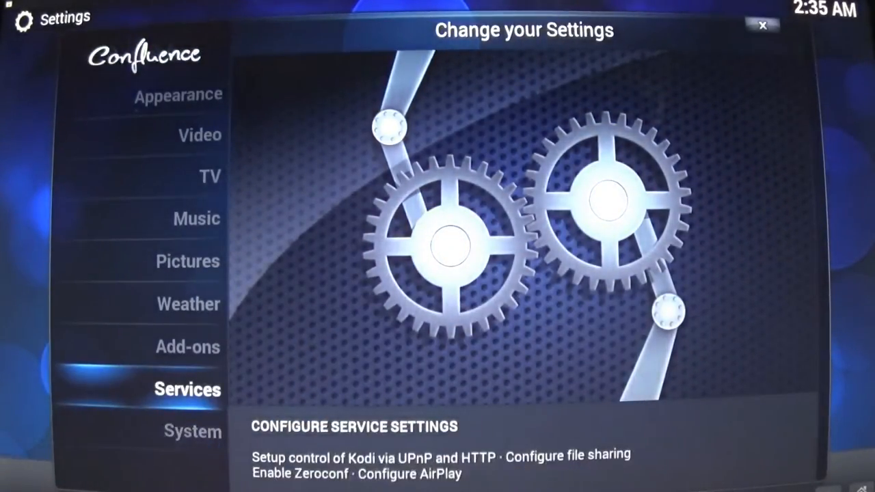
{"action": "left_click", "coordinate": [186, 388]}
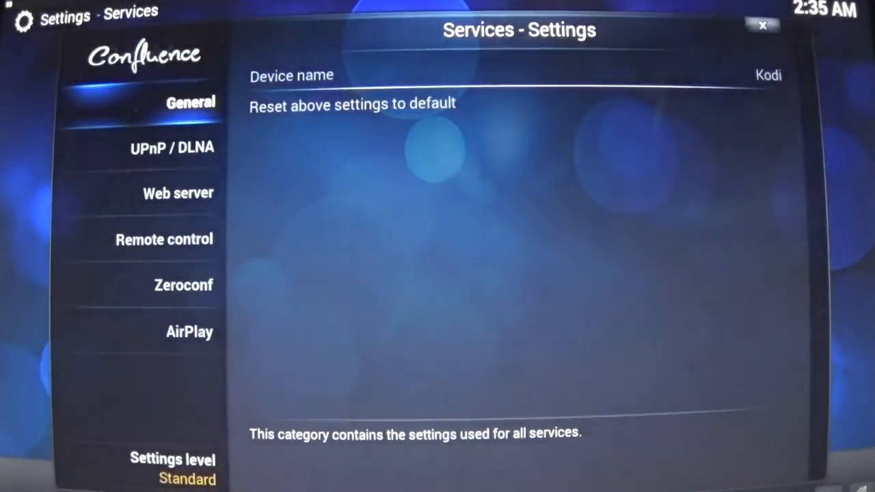
{"action": "left_click", "coordinate": [762, 25]}
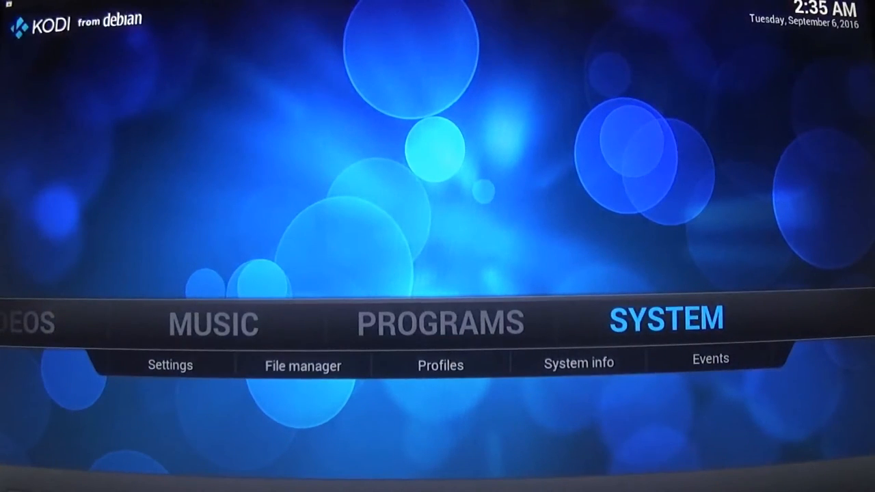
Step: Scroll the Kodi home menu toward the exit option to leave the media center
{"action": "scroll", "scroll_direction": "left", "scroll_amount": 3}
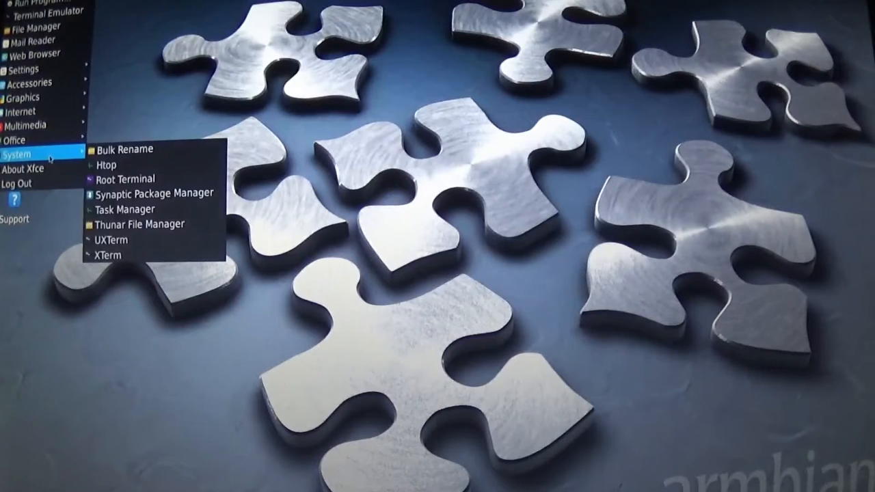
Step: Launch Synaptic Package Manager from the Xfce System submenu
{"action": "left_click", "coordinate": [153, 192]}
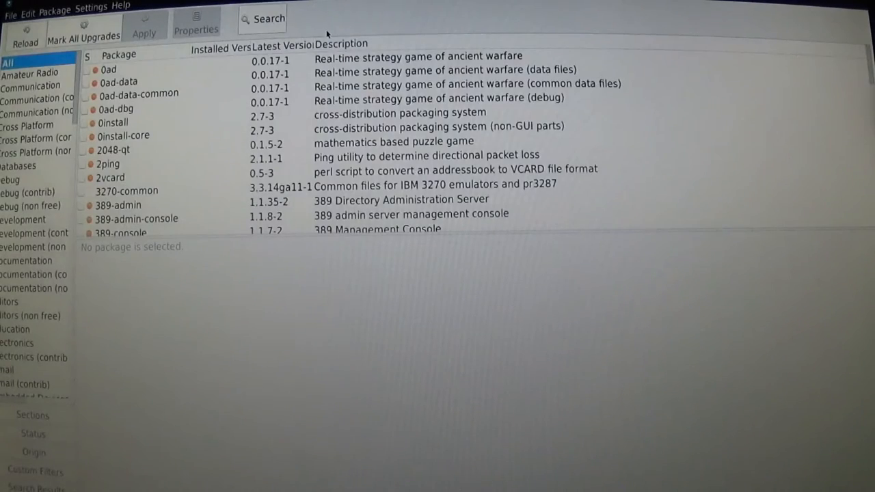
Step: Search Synaptic for emulator, then for mame to list MAME, MESS and related packages
{"action": "left_click", "coordinate": [263, 19]}
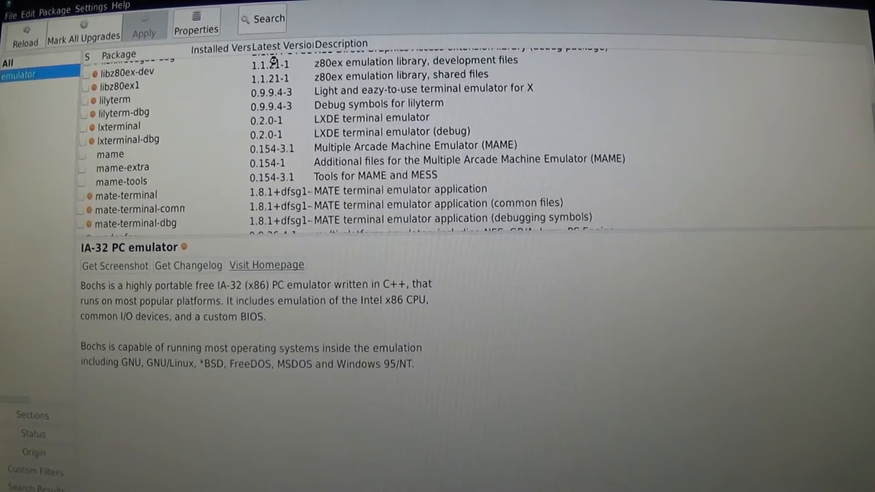
{"action": "left_click", "coordinate": [14, 88]}
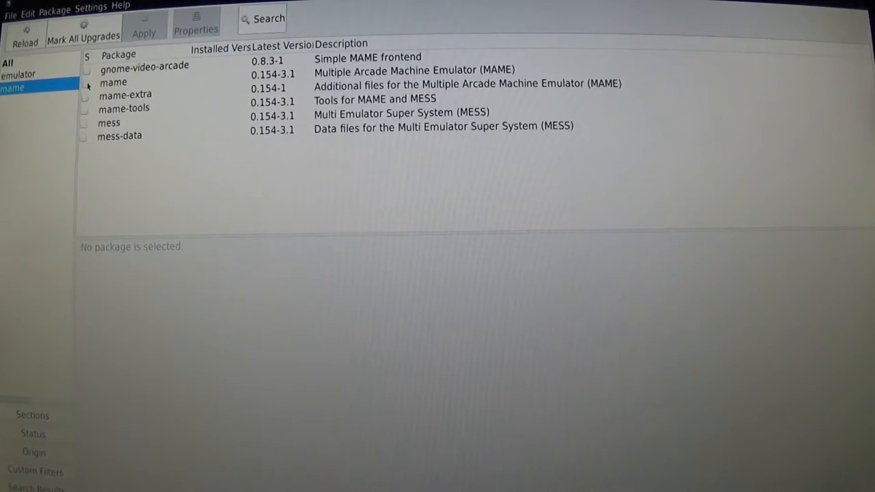
Step: Mark mame, mame-extra and mame-tools for installation, accepting the required extra packages
{"action": "right_click", "coordinate": [113, 71]}
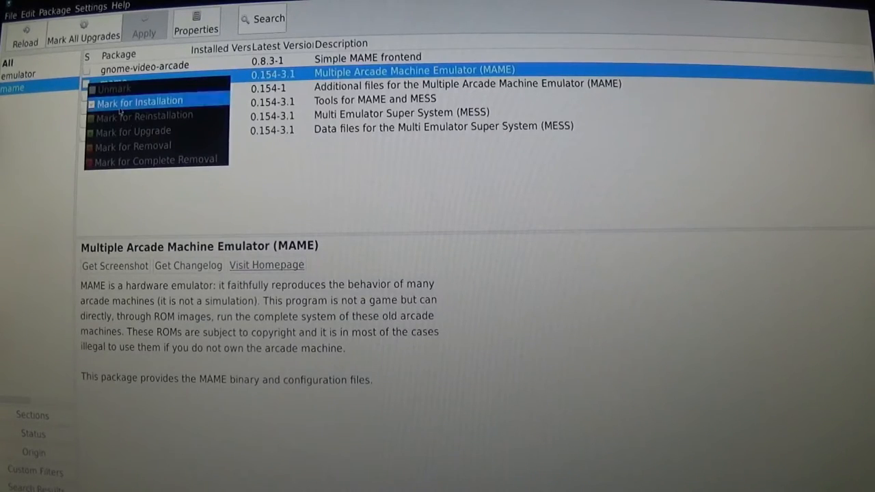
{"action": "left_click", "coordinate": [139, 101]}
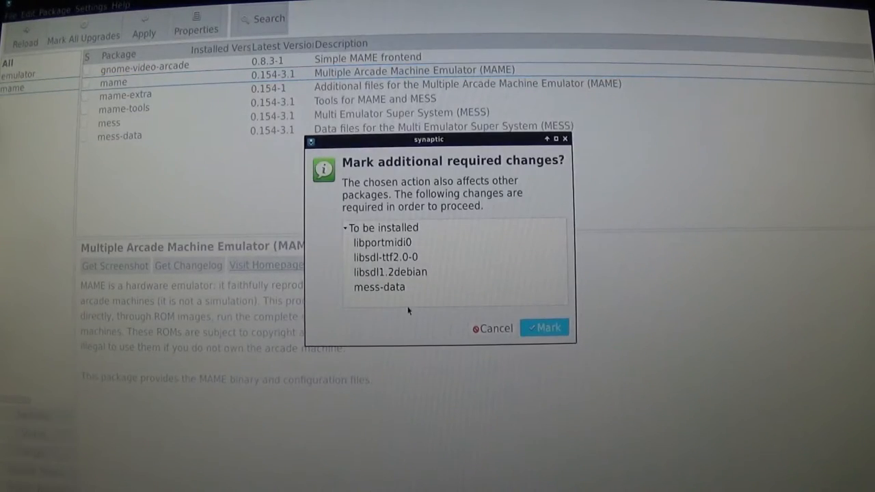
{"action": "left_click", "coordinate": [544, 329]}
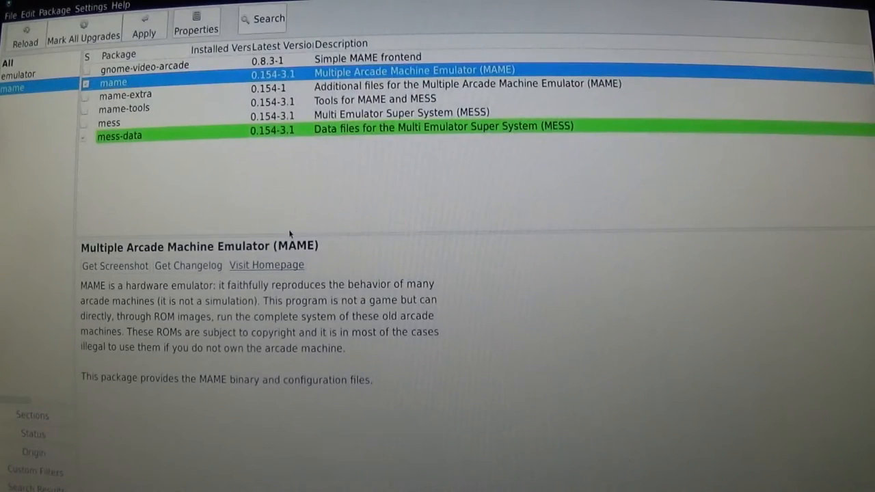
{"action": "right_click", "coordinate": [125, 94]}
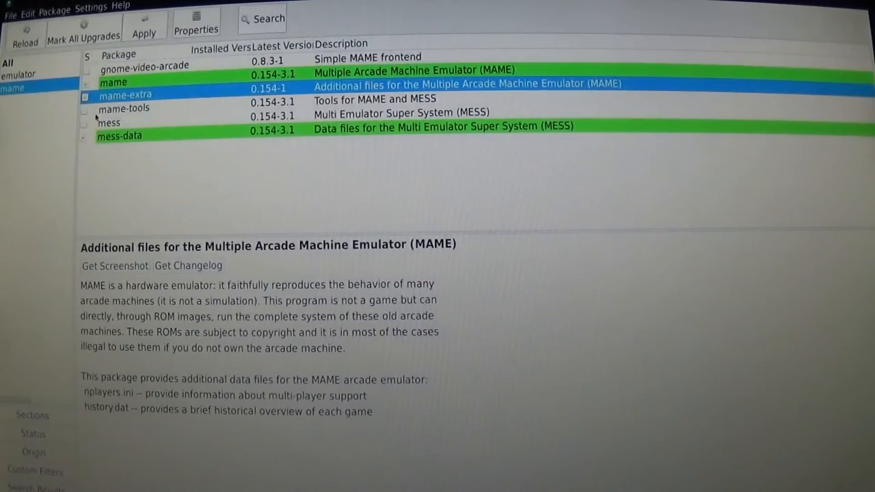
{"action": "right_click", "coordinate": [123, 108]}
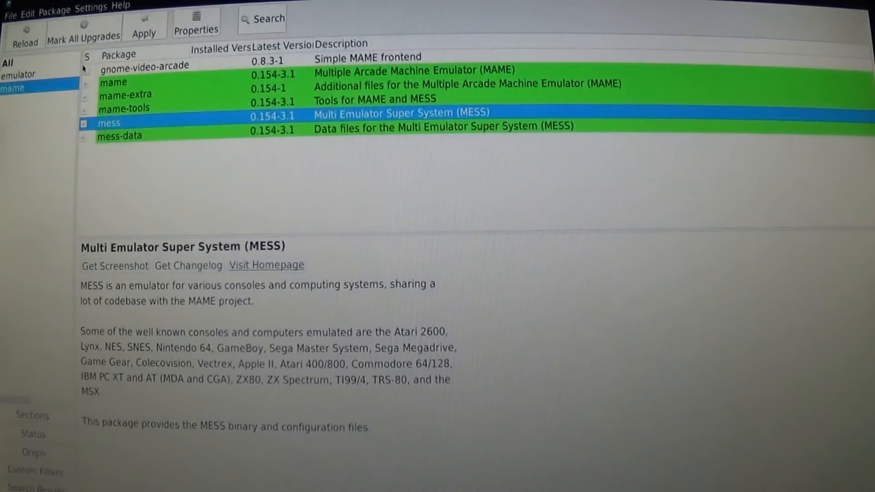
Step: Mark gnome-video-arcade for installation with its additional required libraries
{"action": "right_click", "coordinate": [143, 66]}
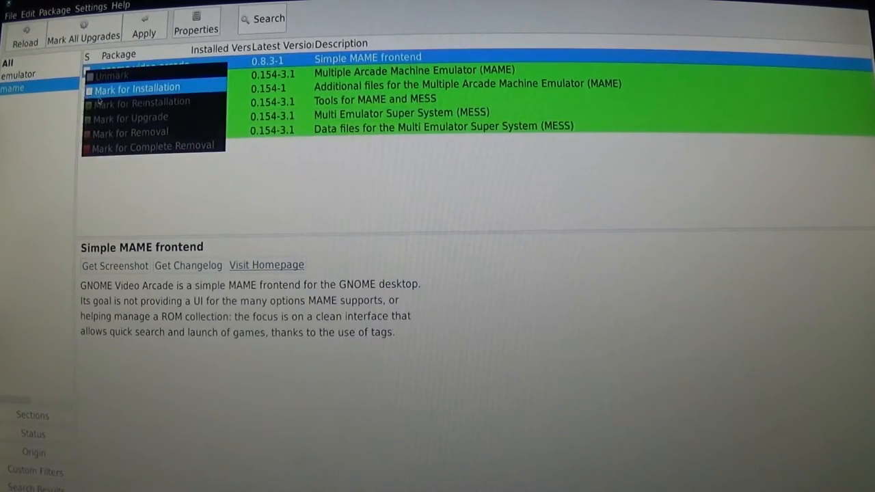
{"action": "left_click", "coordinate": [137, 87]}
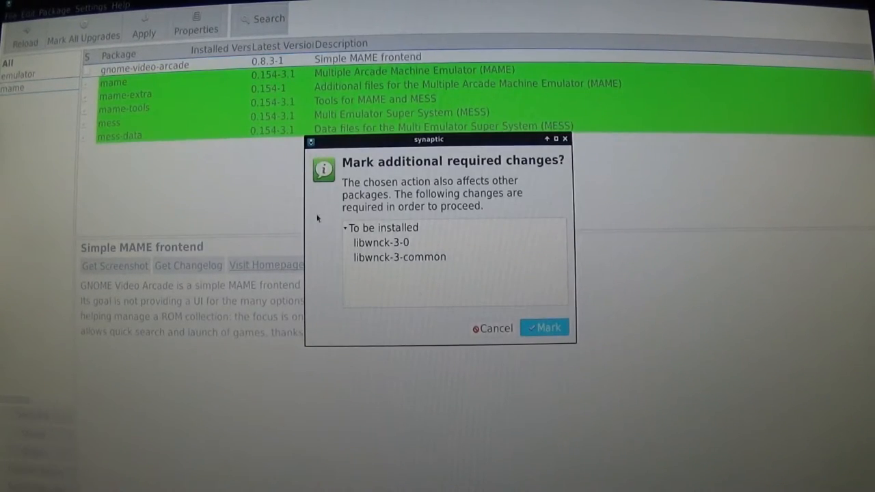
{"action": "left_click", "coordinate": [544, 329]}
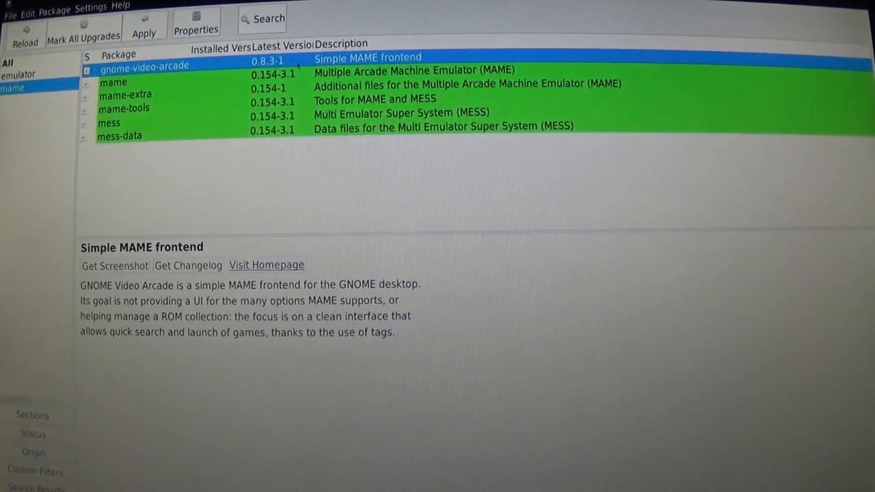
{"action": "left_click", "coordinate": [262, 19]}
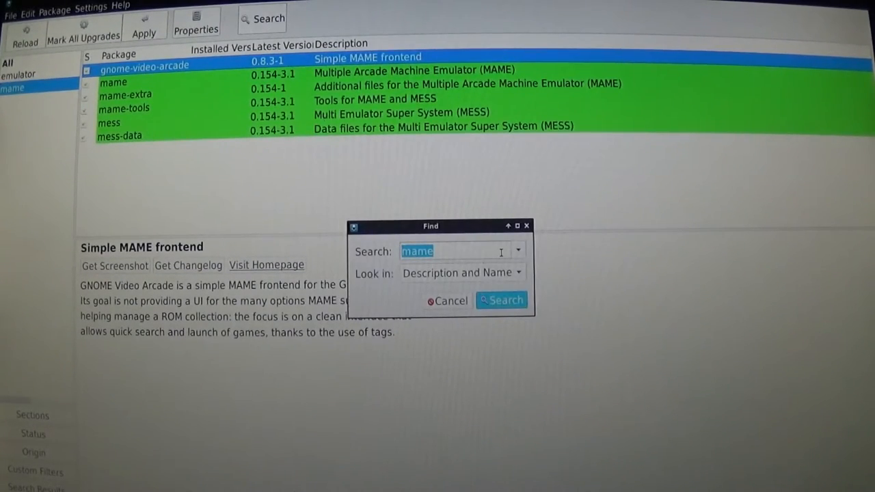
Step: Dismiss the Find dialog and apply the marked changes to install the 11 new packages
{"action": "left_click", "coordinate": [446, 301]}
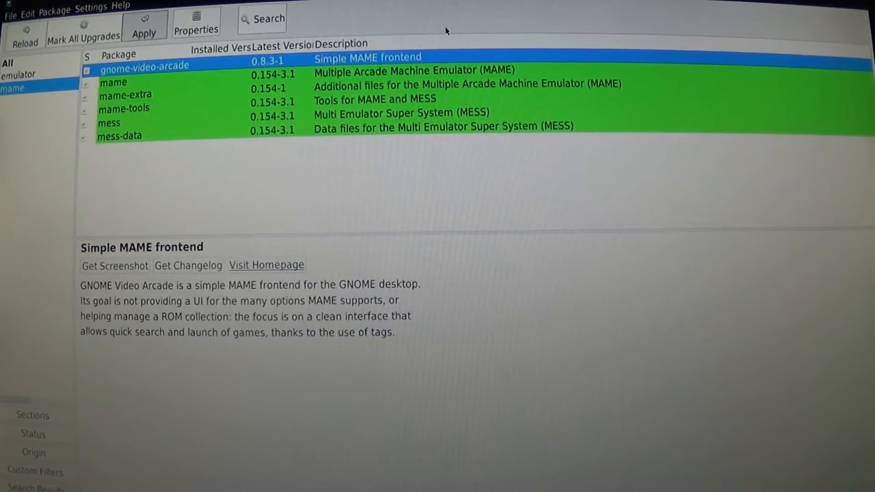
{"action": "left_click", "coordinate": [144, 27]}
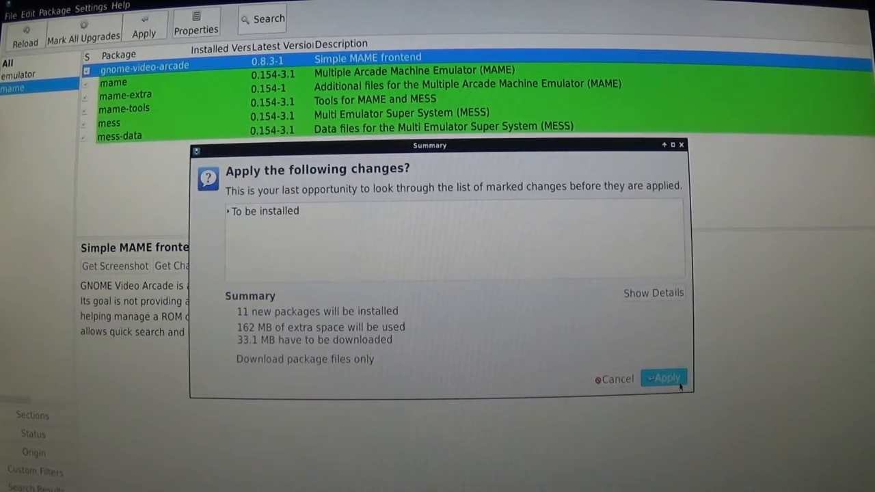
{"action": "left_click", "coordinate": [663, 378]}
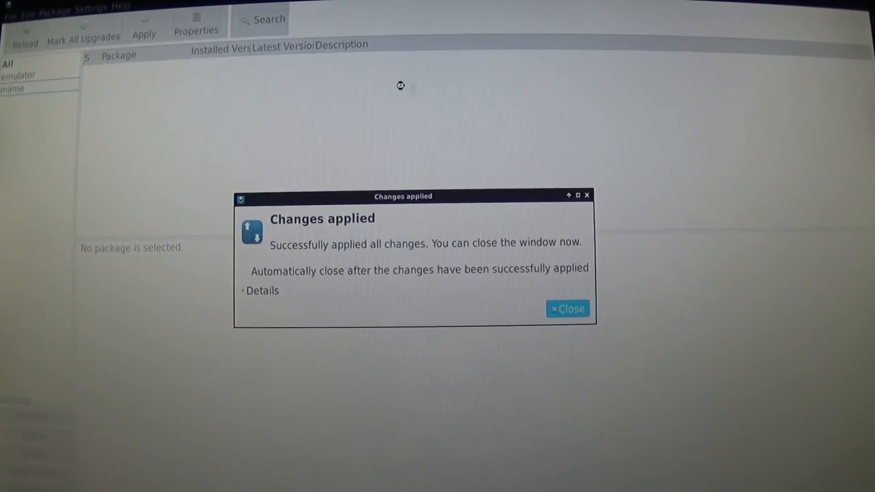
Step: Close the Changes applied confirmation once installation finishes
{"action": "left_click", "coordinate": [568, 309]}
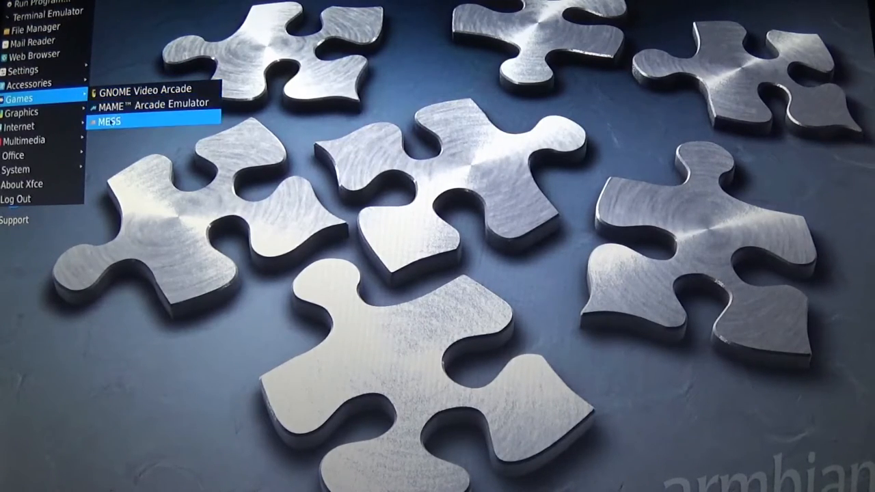
{"action": "mouse_move", "coordinate": [148, 89]}
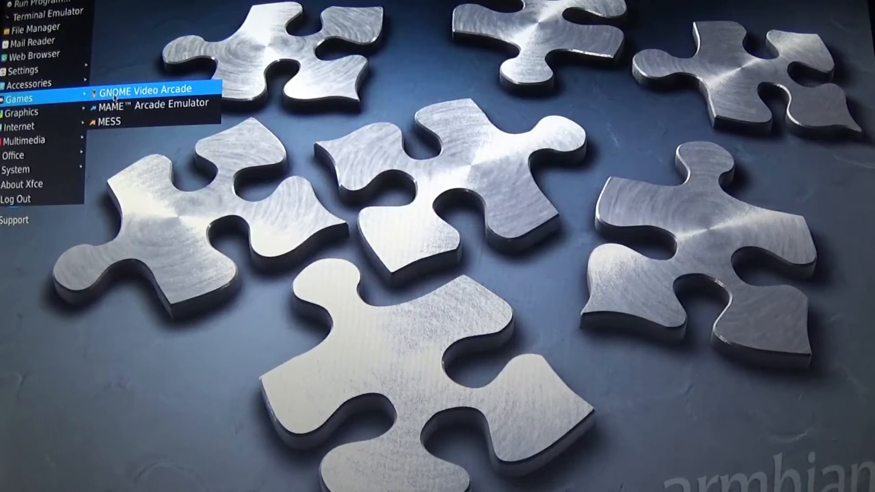
{"action": "mouse_move", "coordinate": [151, 102]}
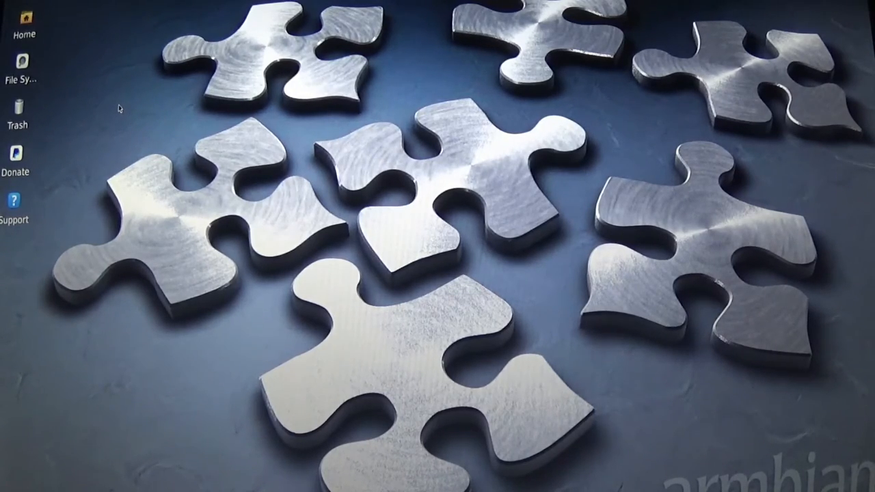
{"action": "mouse_move", "coordinate": [119, 103]}
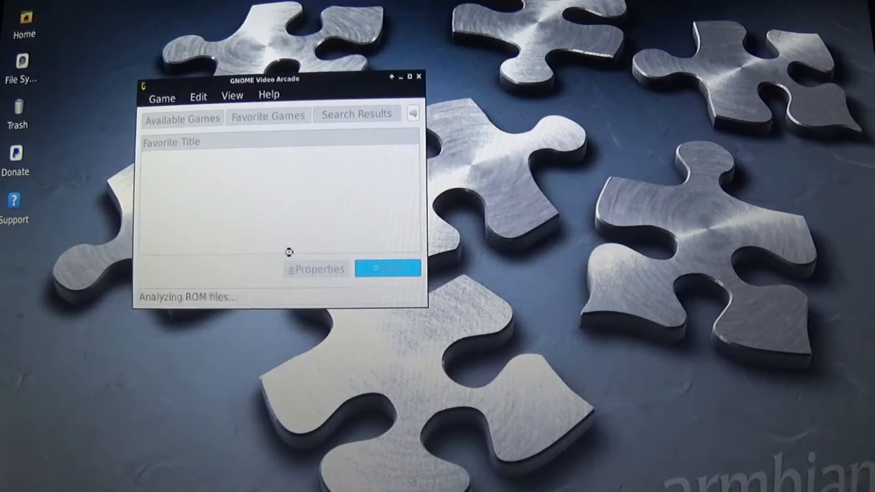
{"action": "mouse_move", "coordinate": [121, 270]}
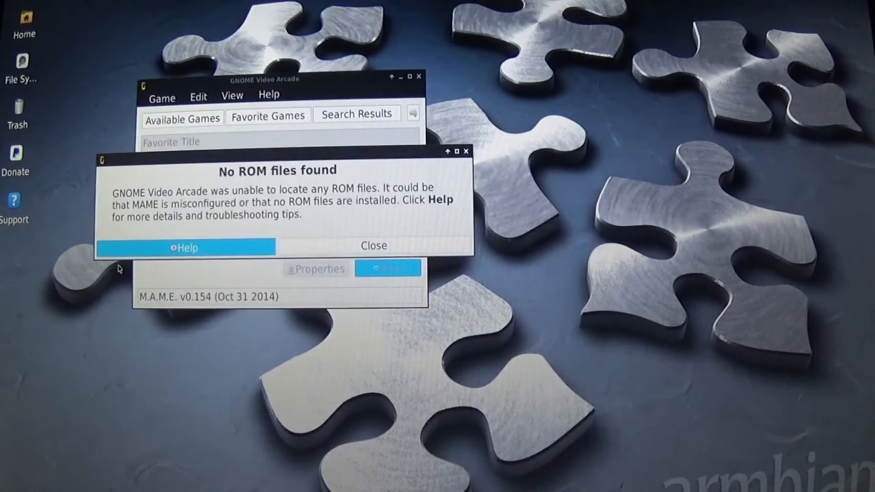
{"action": "mouse_move", "coordinate": [380, 249]}
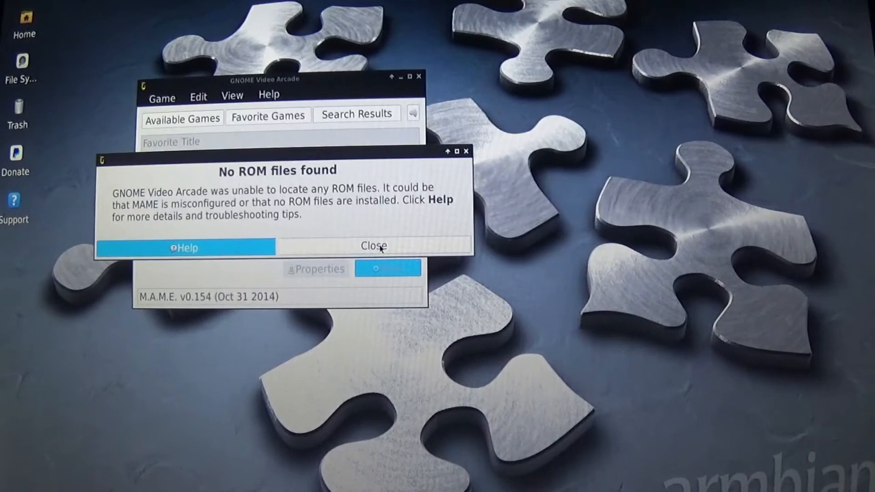
{"action": "left_click", "coordinate": [373, 247]}
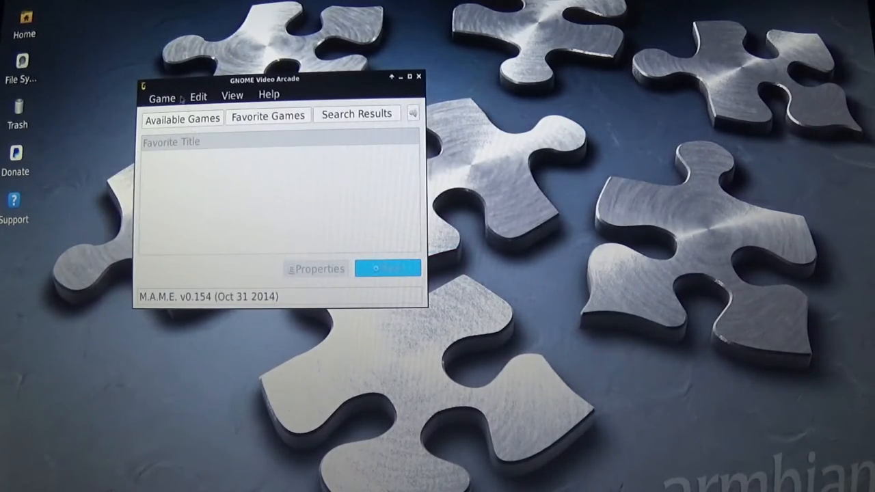
{"action": "left_click", "coordinate": [197, 96]}
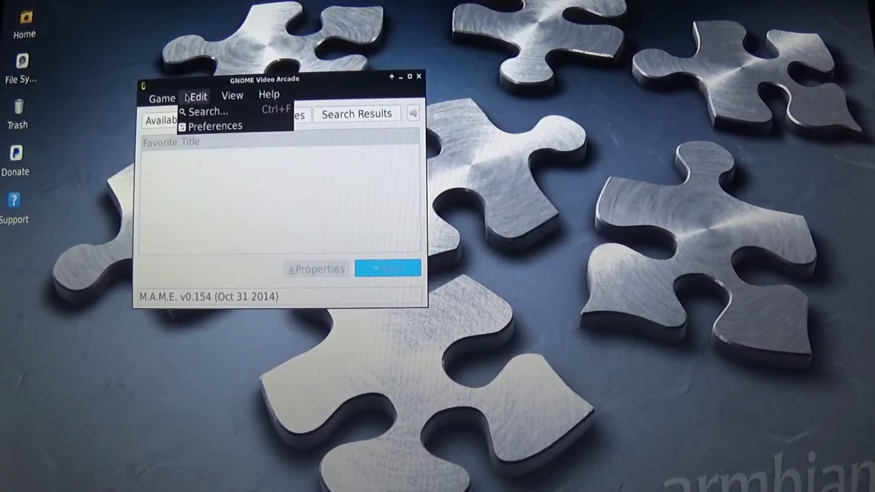
{"action": "left_click", "coordinate": [268, 94]}
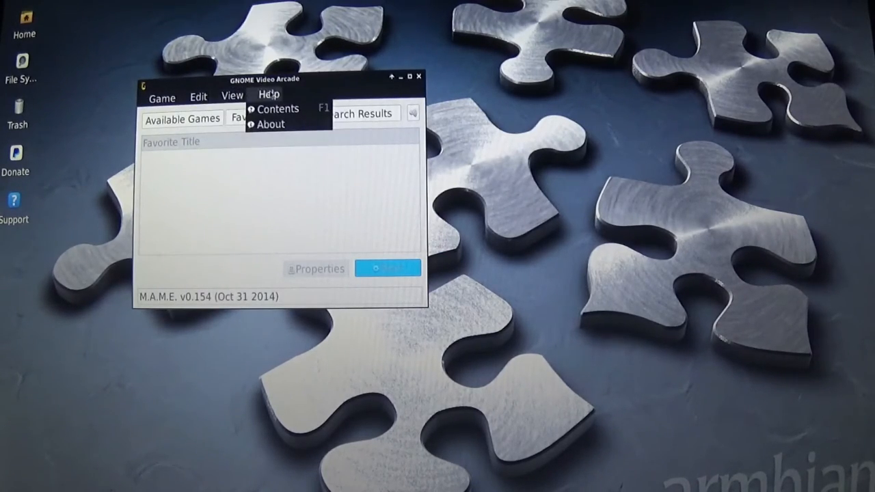
{"action": "left_click", "coordinate": [197, 95]}
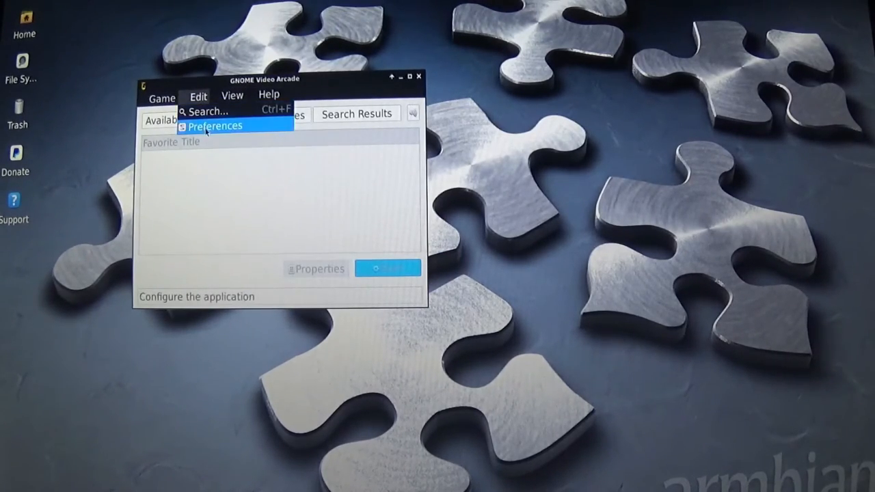
{"action": "left_click", "coordinate": [216, 125]}
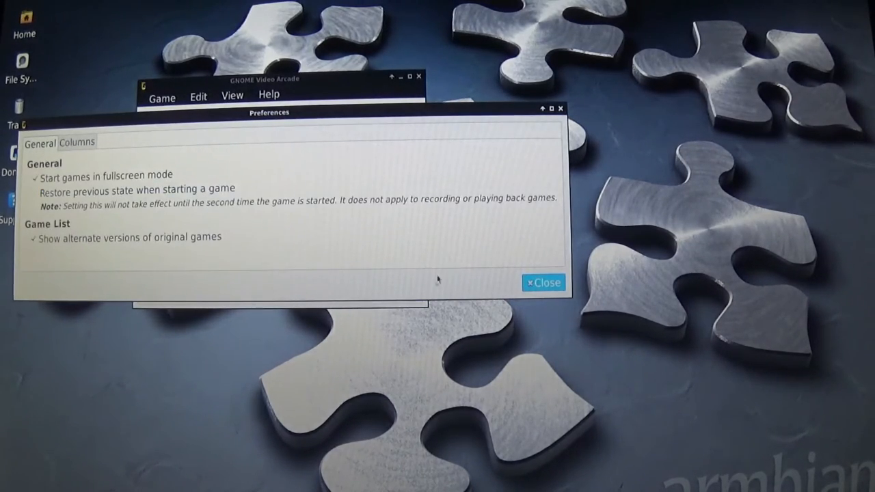
{"action": "left_click", "coordinate": [544, 282]}
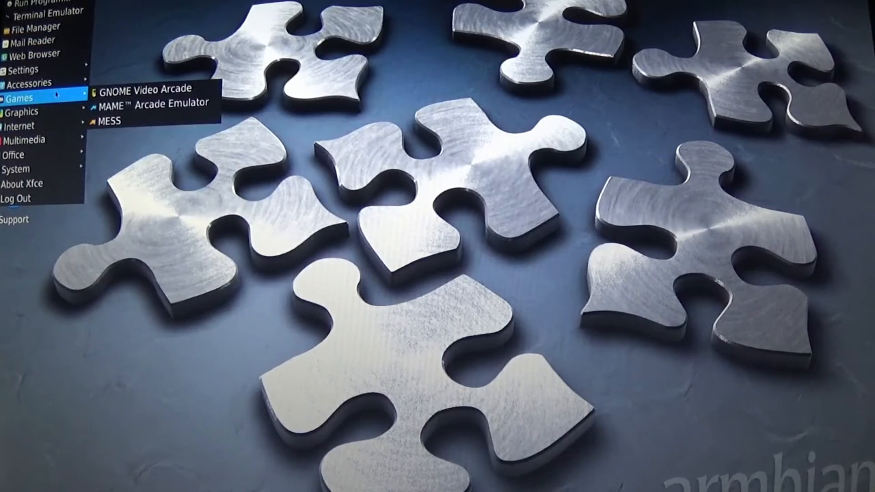
{"action": "mouse_move", "coordinate": [144, 90]}
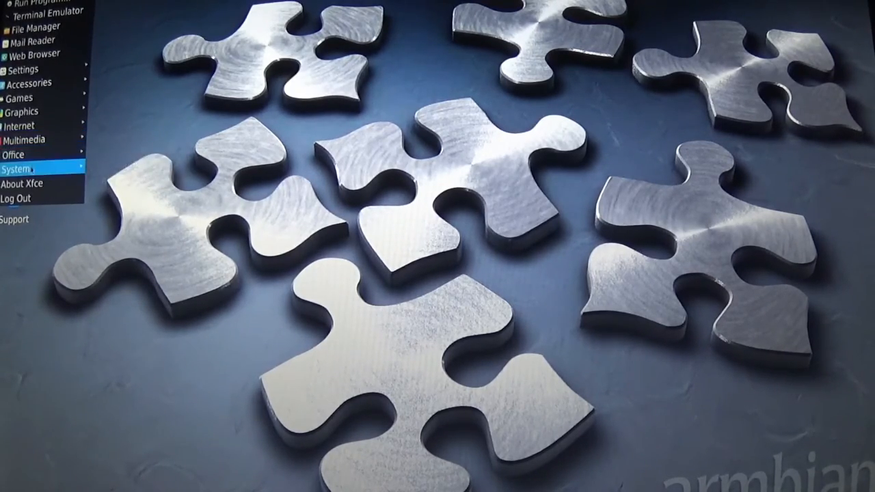
Step: Start Synaptic Package Manager from the Applications > System submenu
{"action": "left_click", "coordinate": [25, 170]}
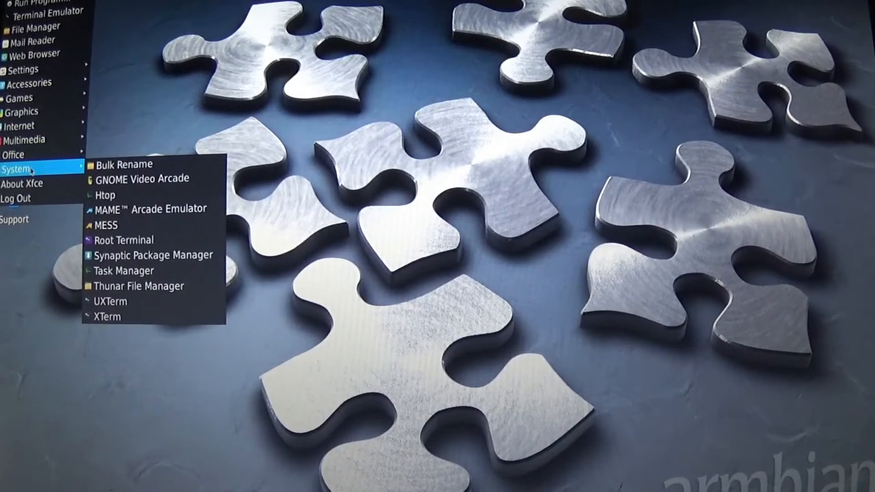
{"action": "mouse_move", "coordinate": [153, 256]}
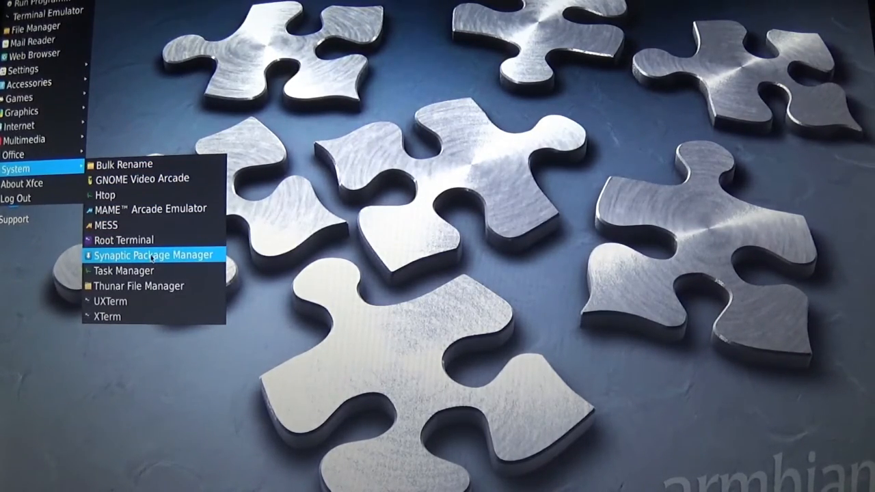
{"action": "left_click", "coordinate": [156, 255]}
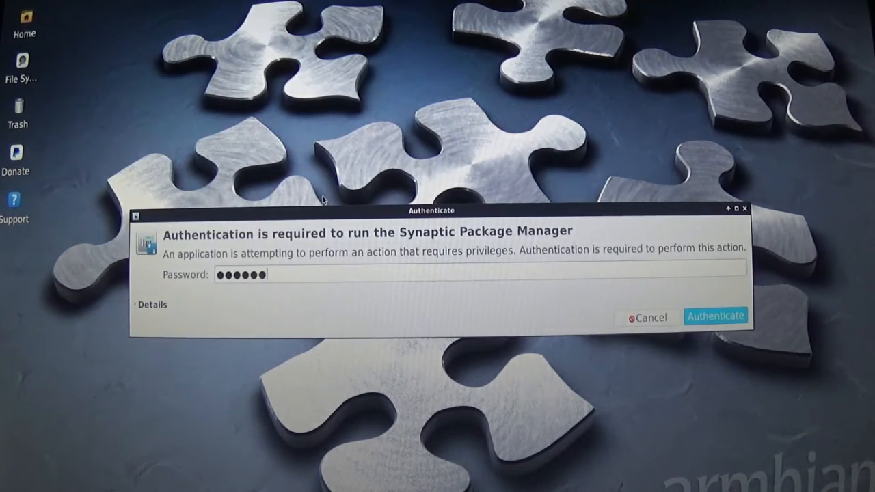
Step: Authenticate, then search for gpio so only ledmon and stm32flash are listed
{"action": "left_click", "coordinate": [715, 316]}
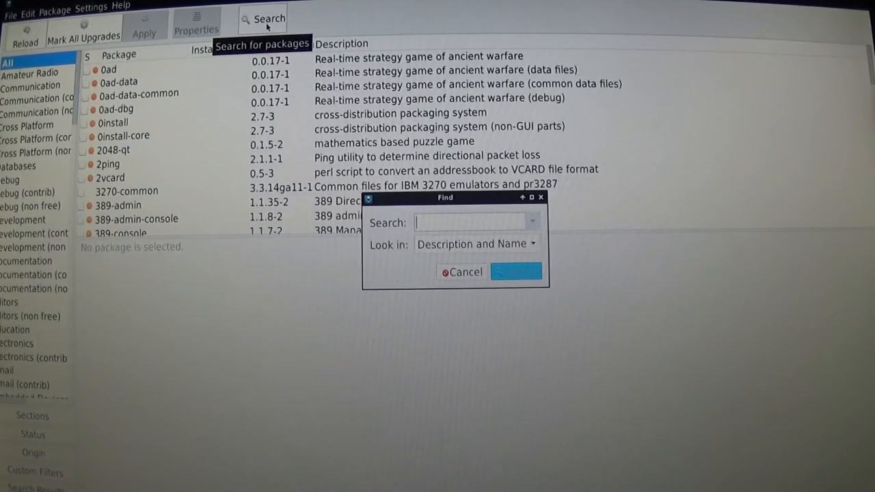
{"action": "type", "text": "gpio"}
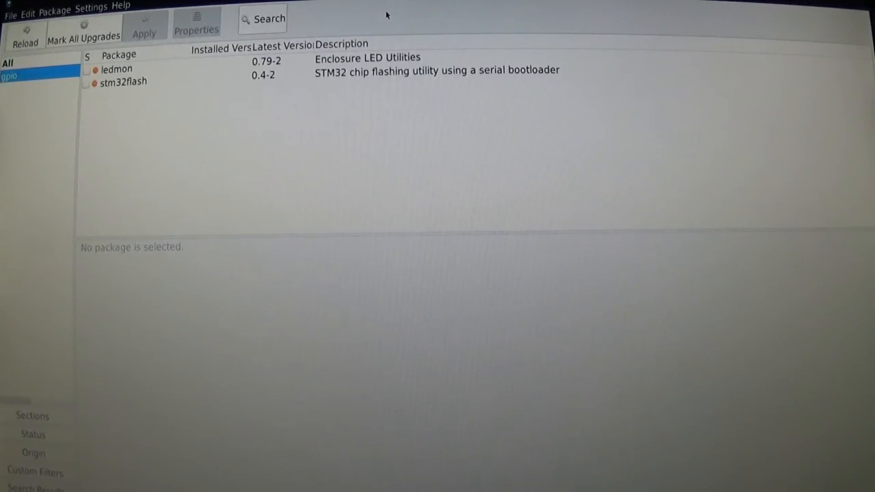
{"action": "mouse_move", "coordinate": [344, 62]}
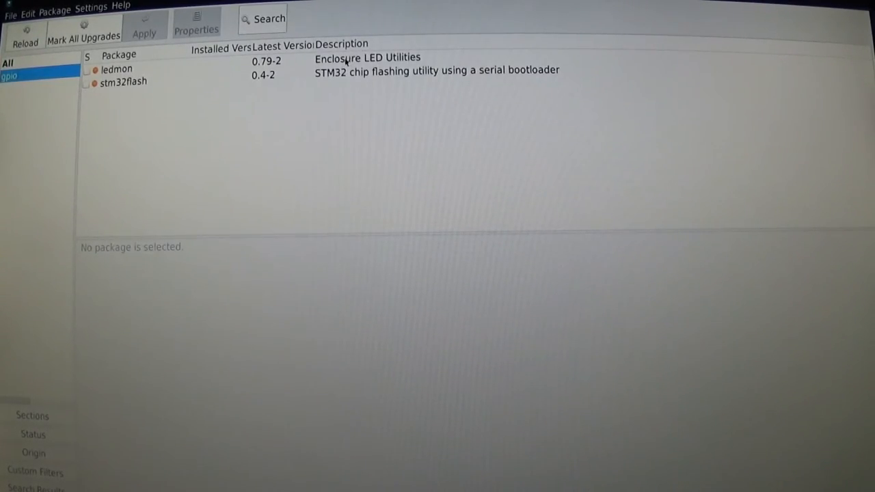
Step: View the ledmon description, then stm32flash's STM32 serial-bootloader flashing details
{"action": "left_click", "coordinate": [117, 68]}
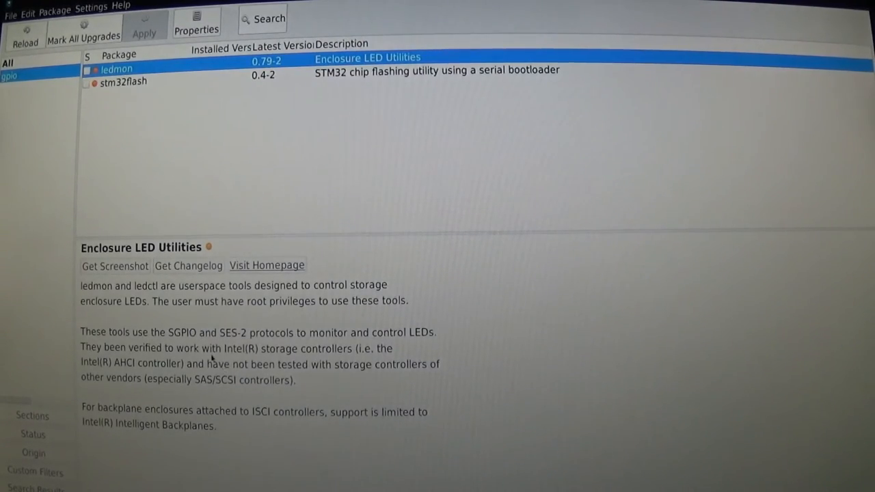
{"action": "mouse_move", "coordinate": [185, 342]}
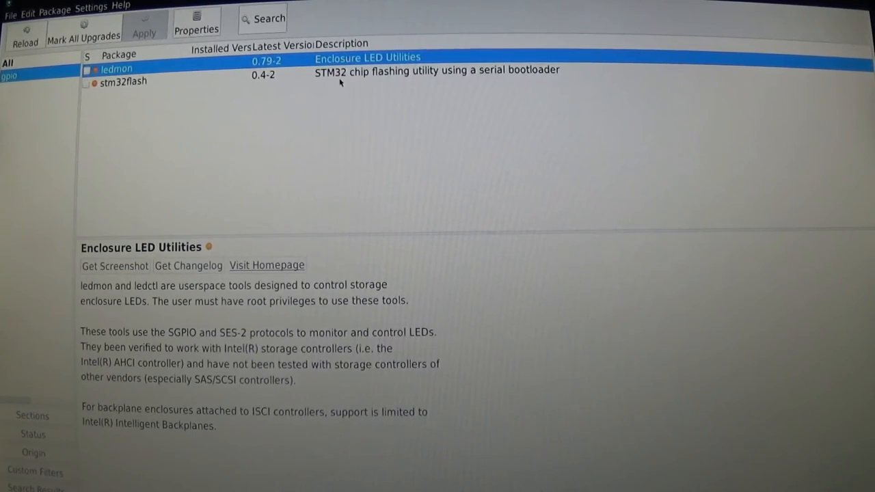
{"action": "left_click", "coordinate": [126, 83]}
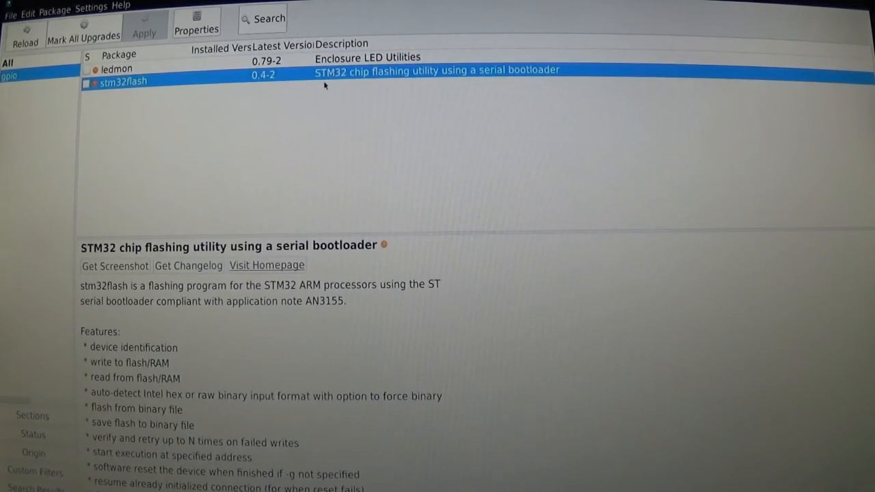
{"action": "mouse_move", "coordinate": [298, 380]}
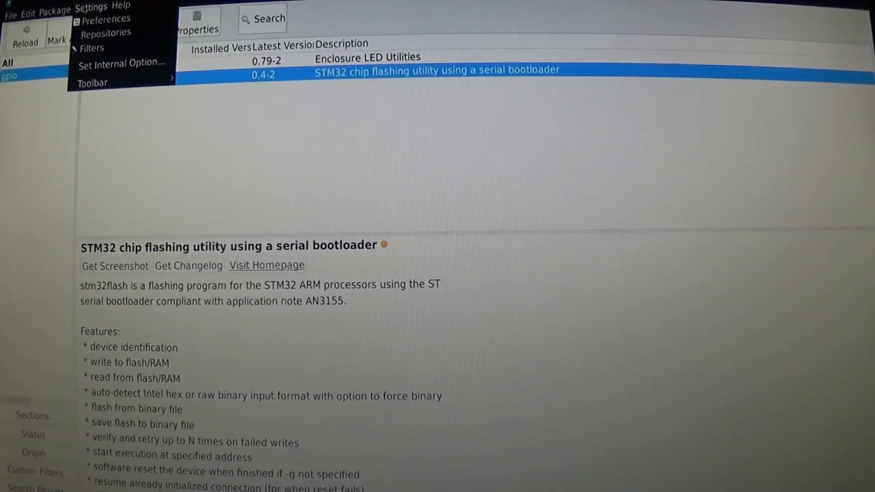
{"action": "mouse_move", "coordinate": [107, 33]}
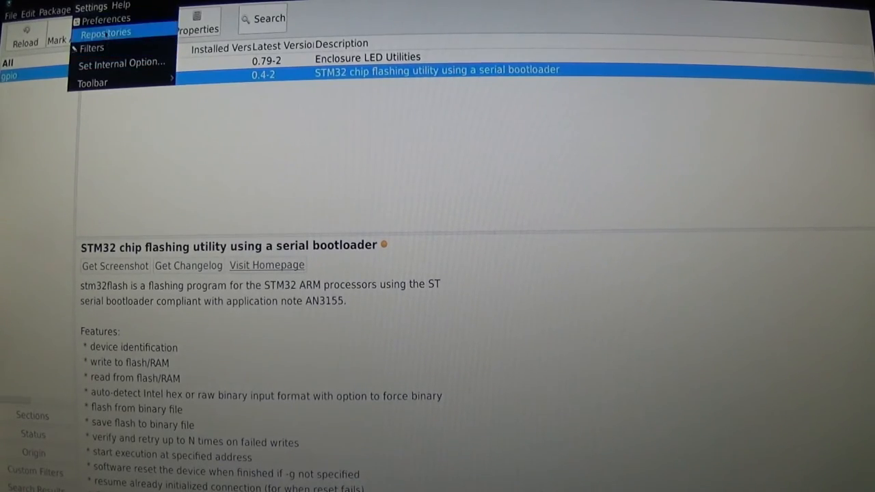
{"action": "left_click", "coordinate": [104, 33]}
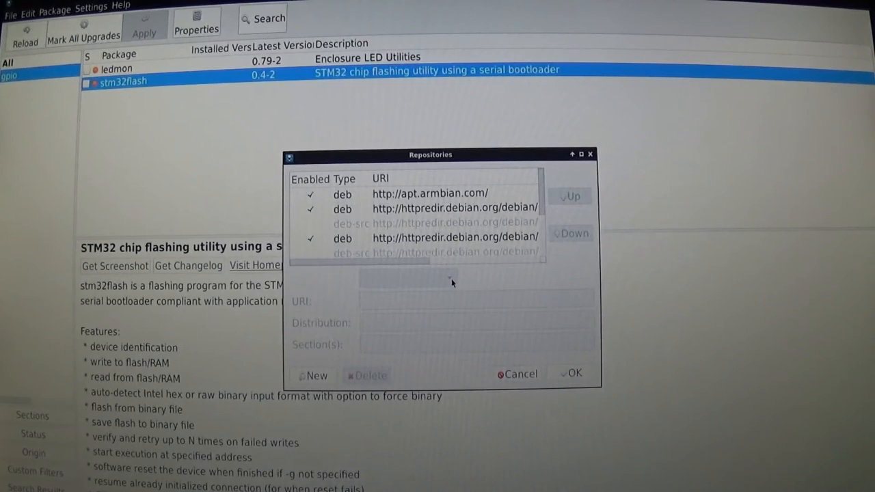
{"action": "mouse_move", "coordinate": [366, 173]}
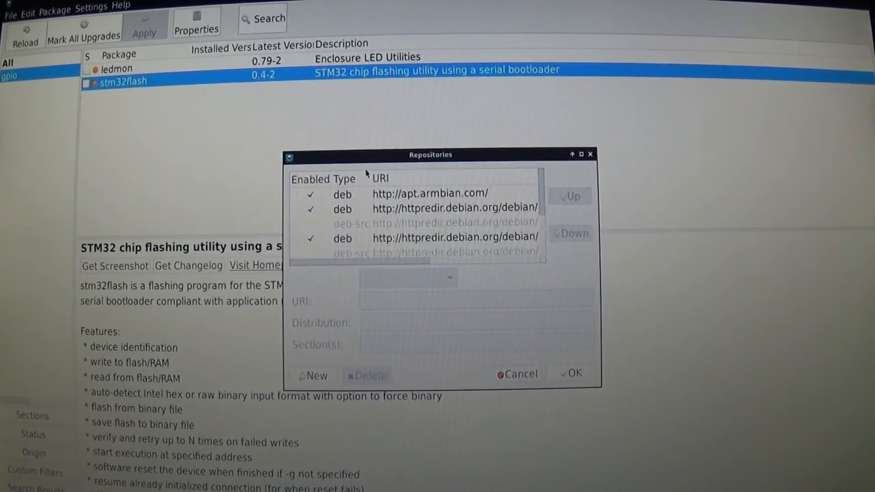
{"action": "mouse_move", "coordinate": [312, 157]}
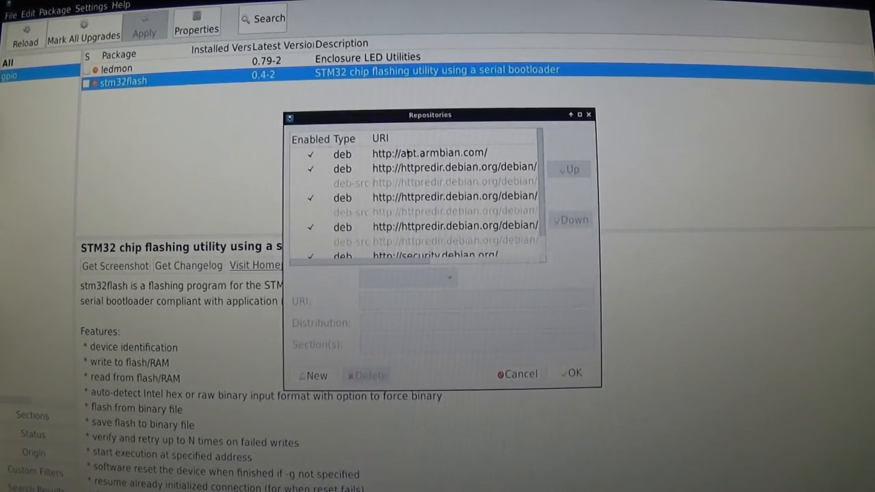
{"action": "scroll", "scroll_direction": "down", "scroll_amount": 3}
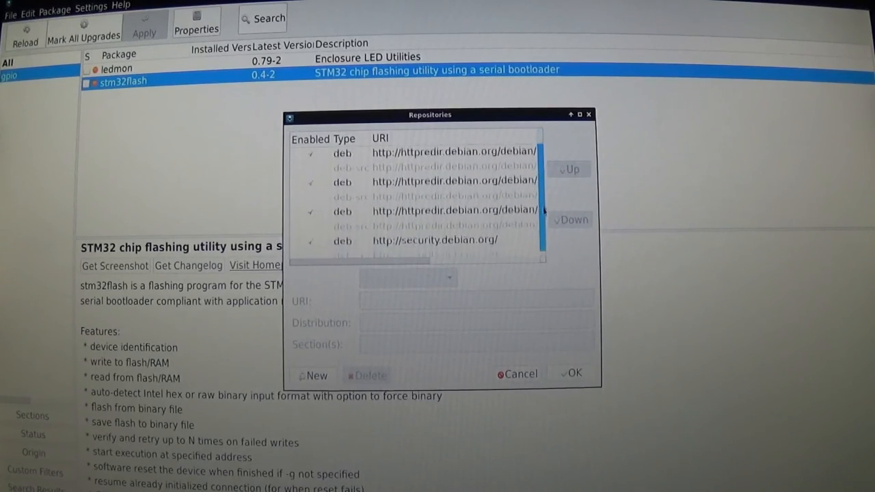
{"action": "scroll", "scroll_direction": "up", "scroll_amount": 3}
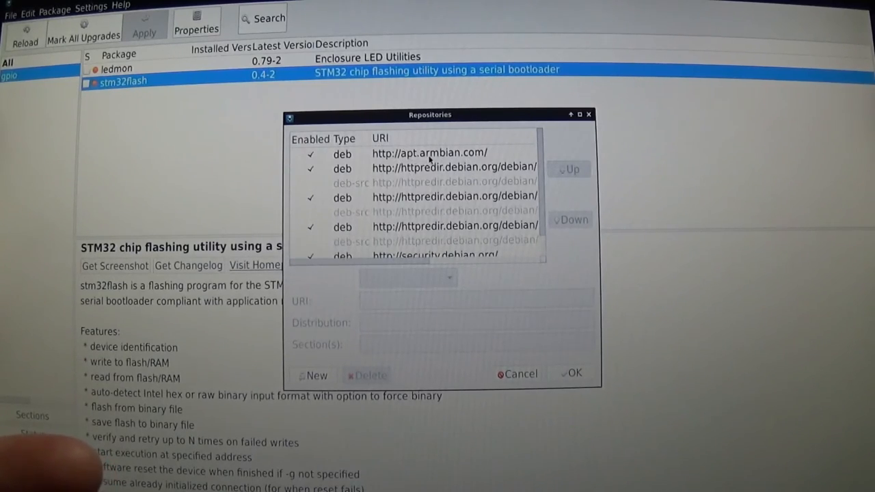
{"action": "mouse_move", "coordinate": [399, 184]}
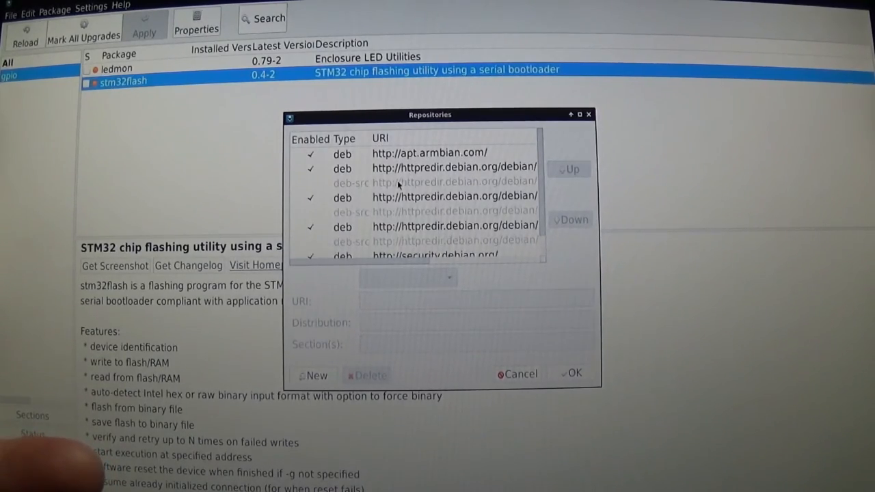
{"action": "left_click", "coordinate": [435, 241]}
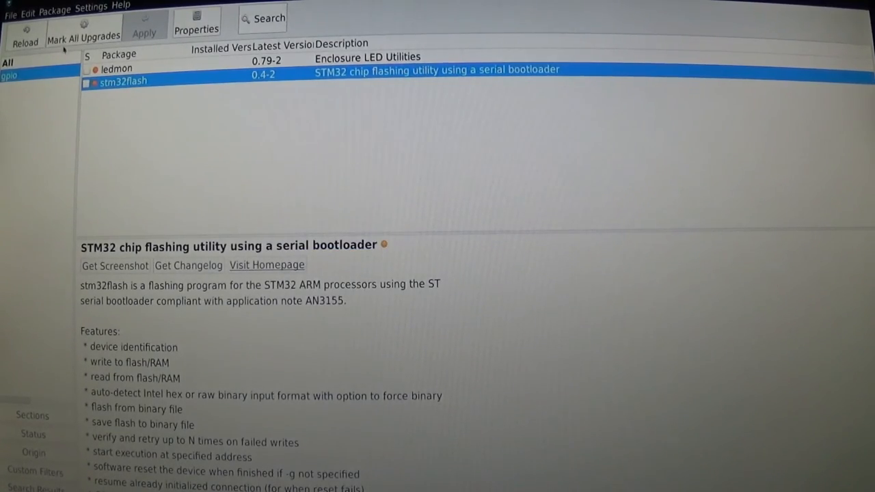
{"action": "left_click", "coordinate": [85, 84]}
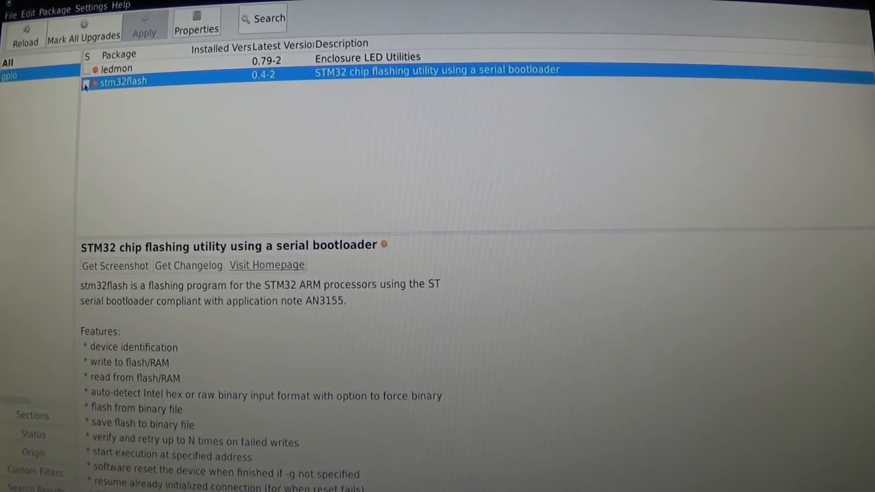